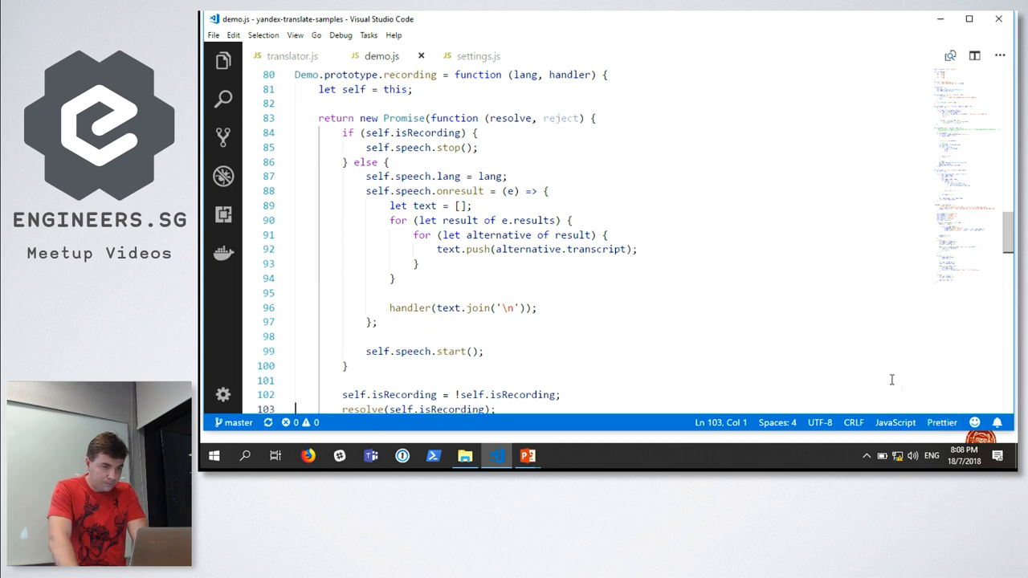
Fold the recording and speak functions in demo.js, then unfold recording to show its code again
left_click(380, 322)
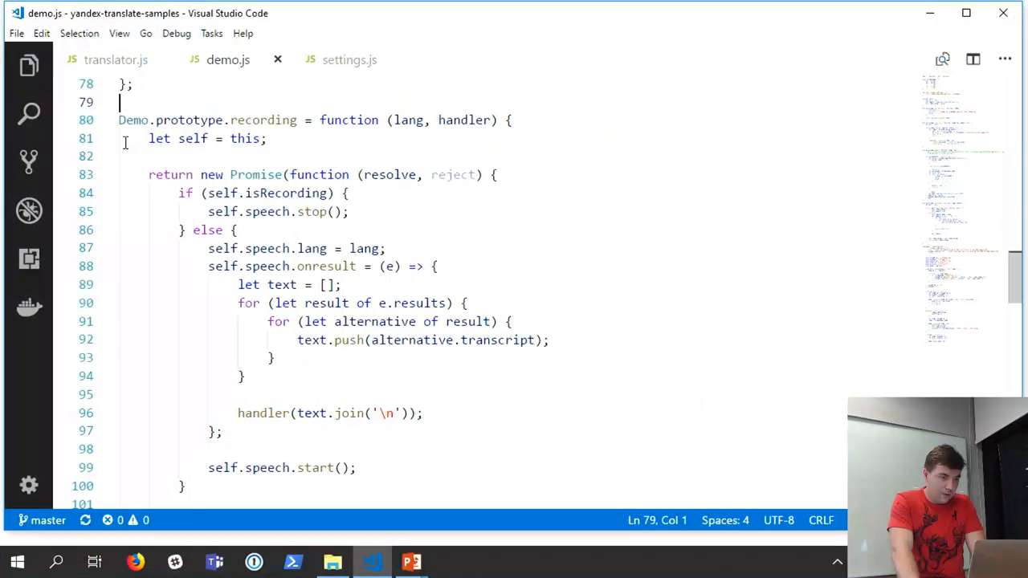
left_click(106, 120)
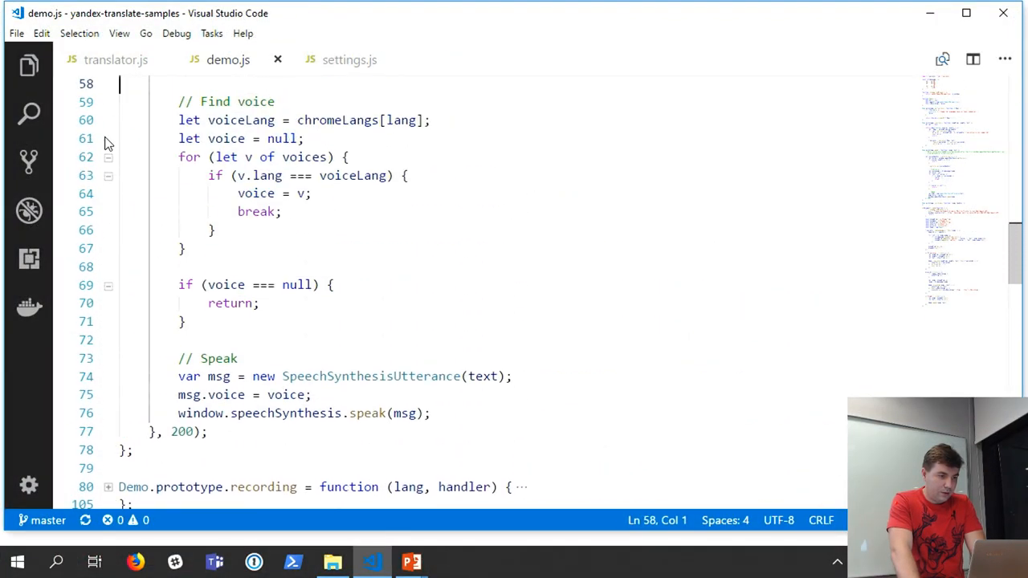
scroll("up", 3)
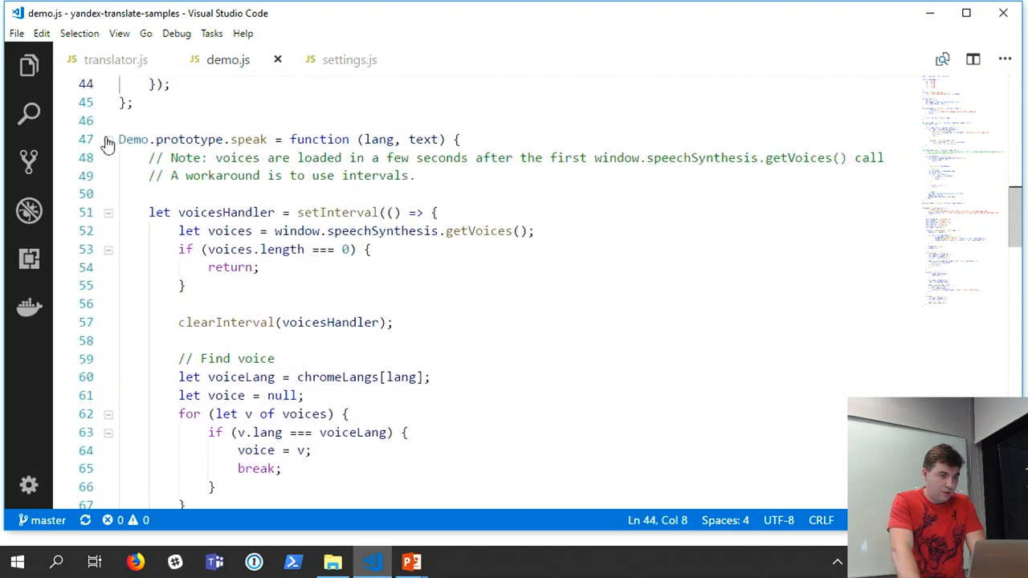
left_click(108, 138)
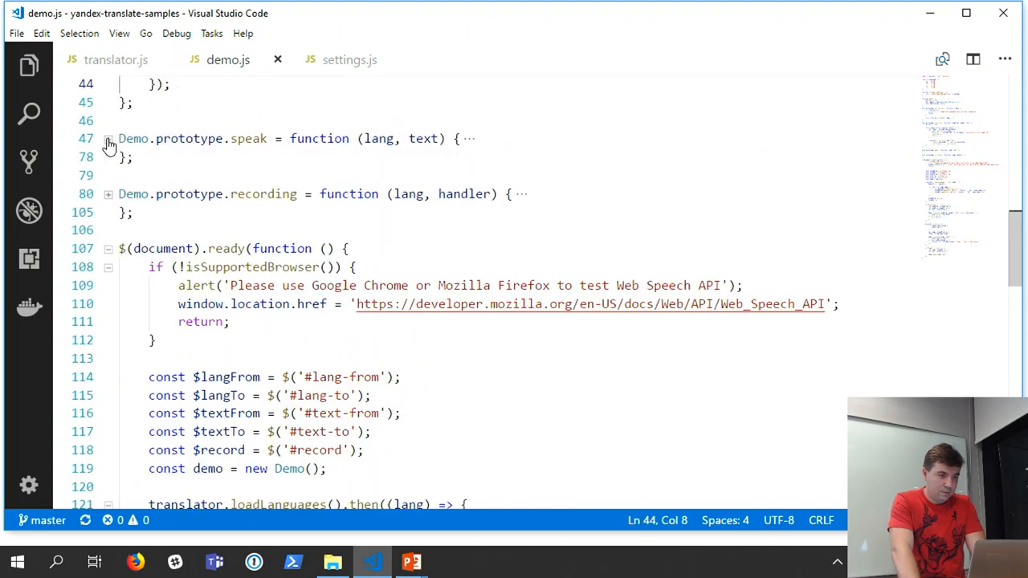
left_click(107, 193)
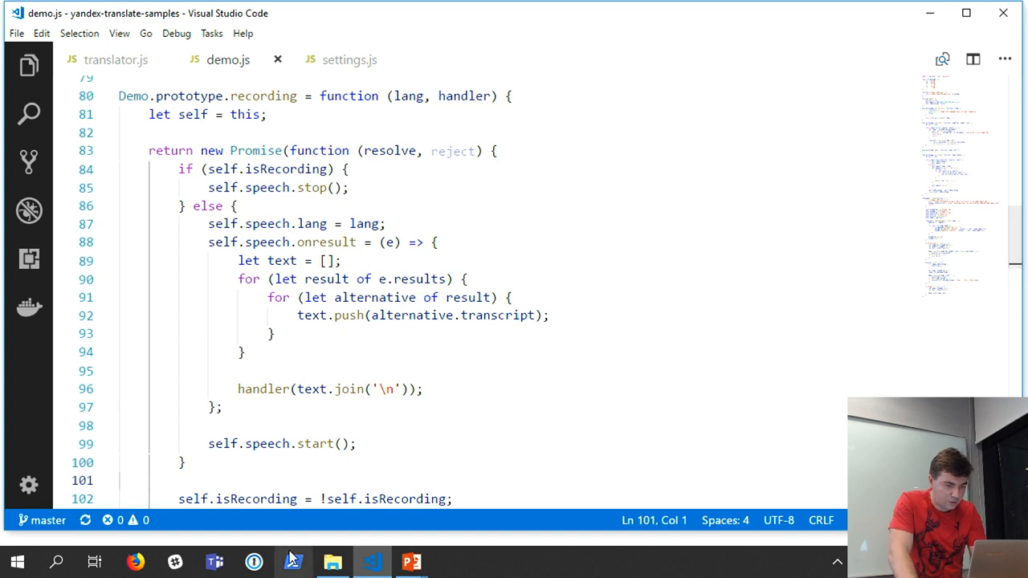
In PowerShell, cd into my\yandex-translate-samples and list its contents before starting the server
left_click(294, 562)
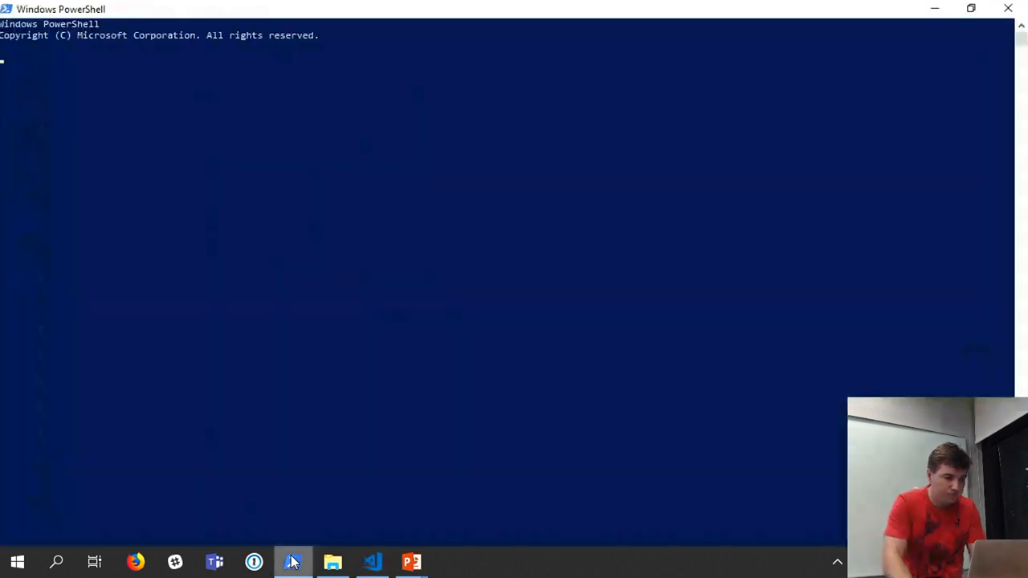
type("c")
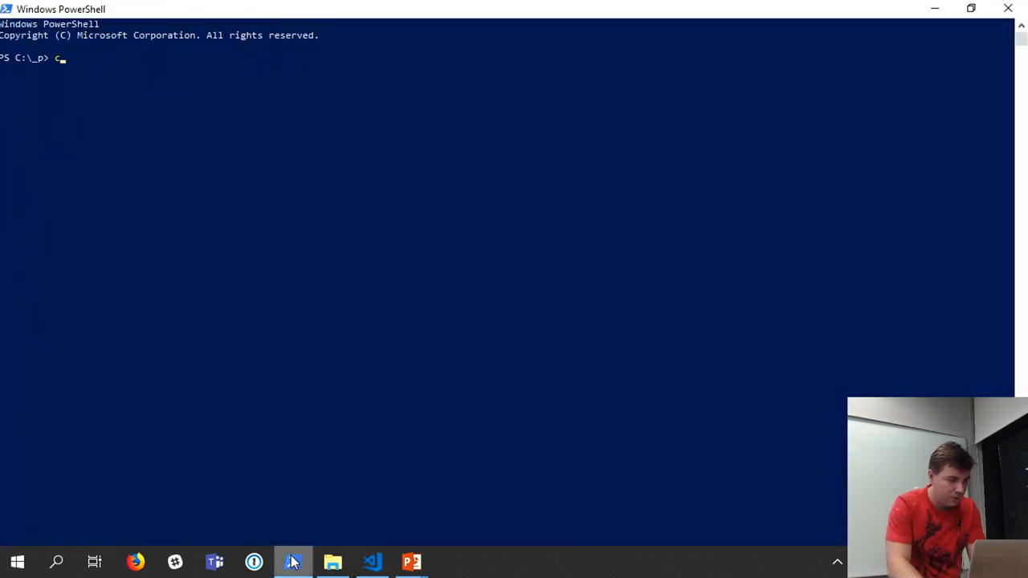
type("d my")
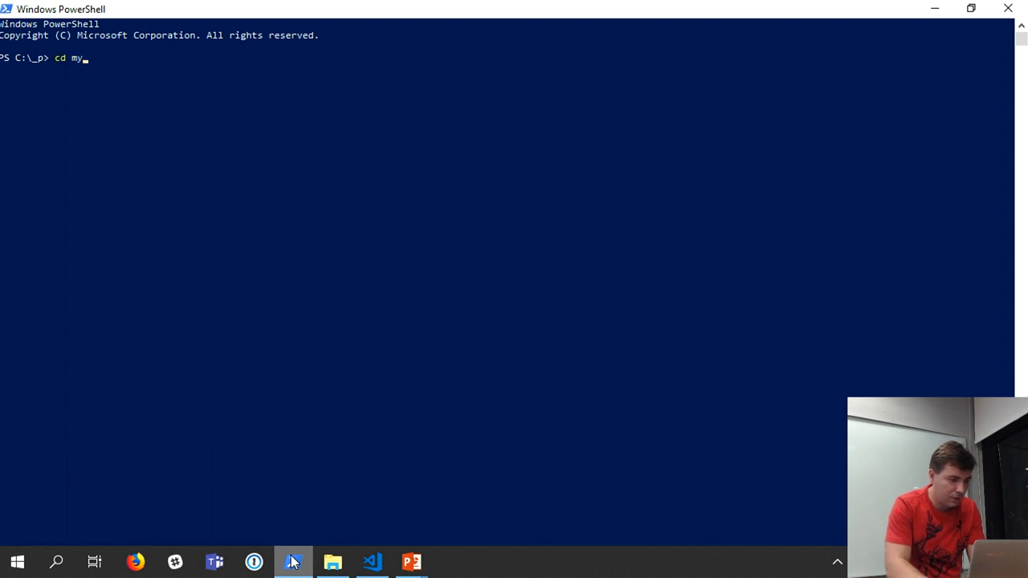
type("ls")
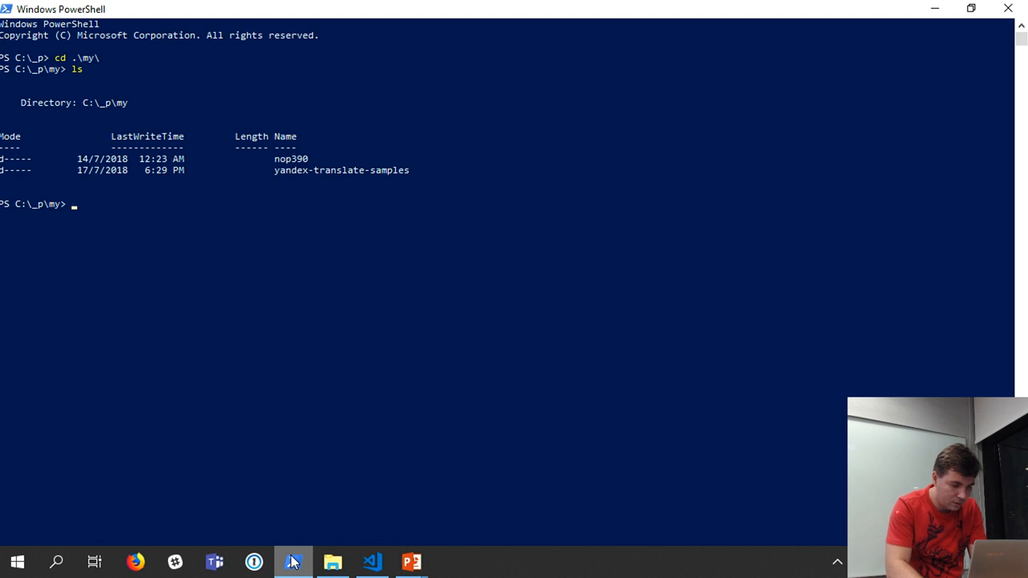
type("cd .\\yandex-translate-samples\\")
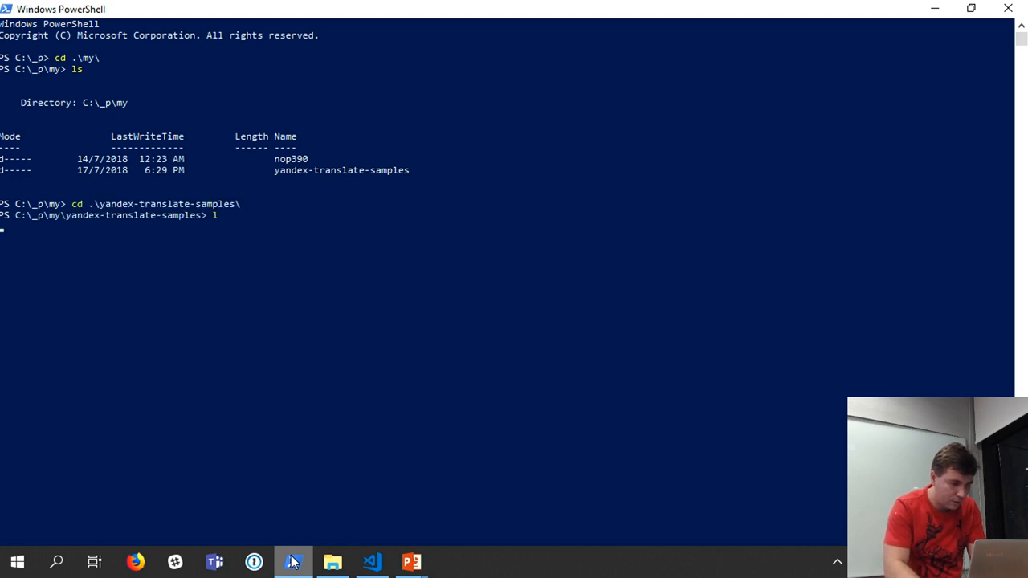
key("Enter")
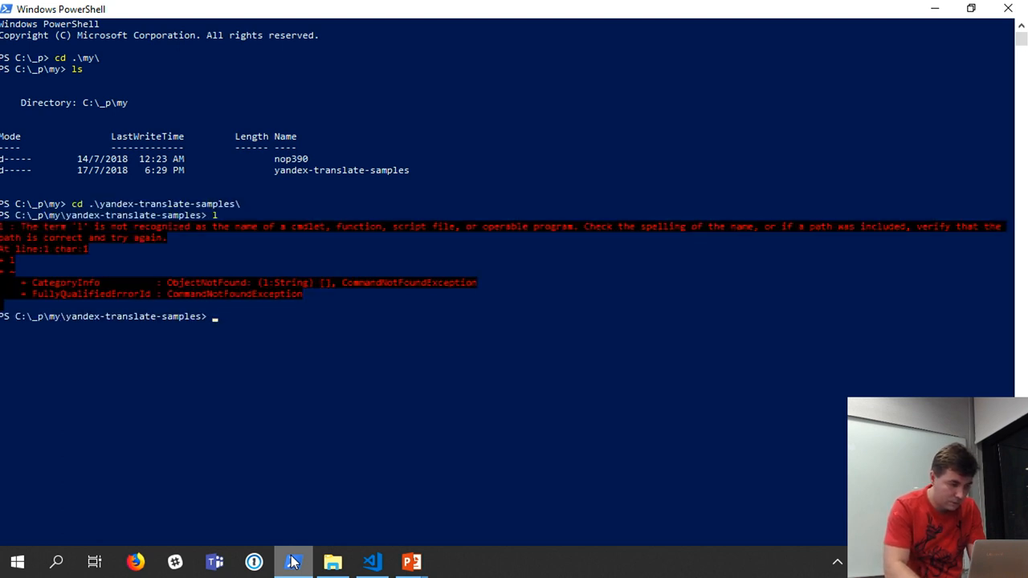
type("ls")
type("npm start")
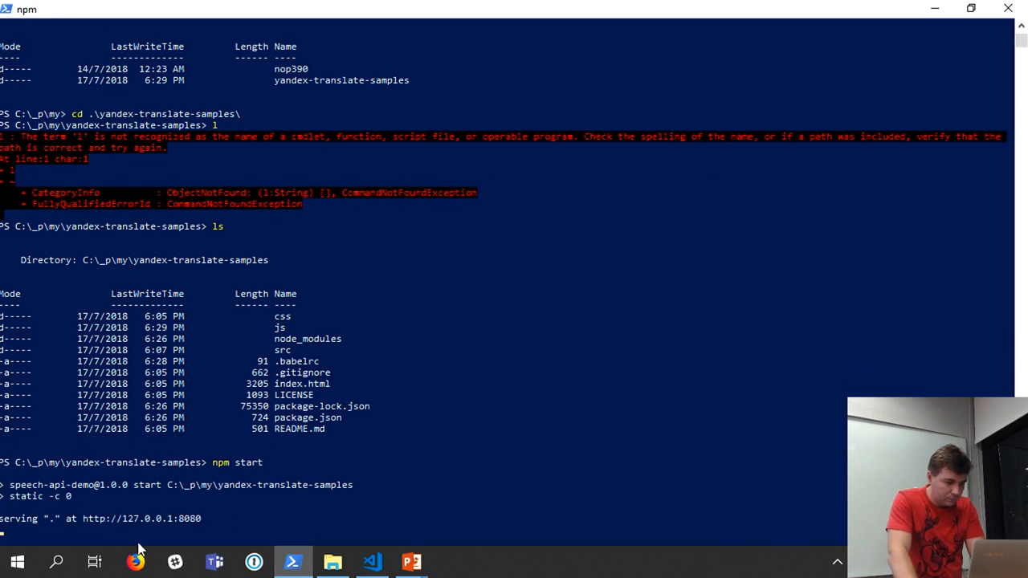
mouse_move(55, 554)
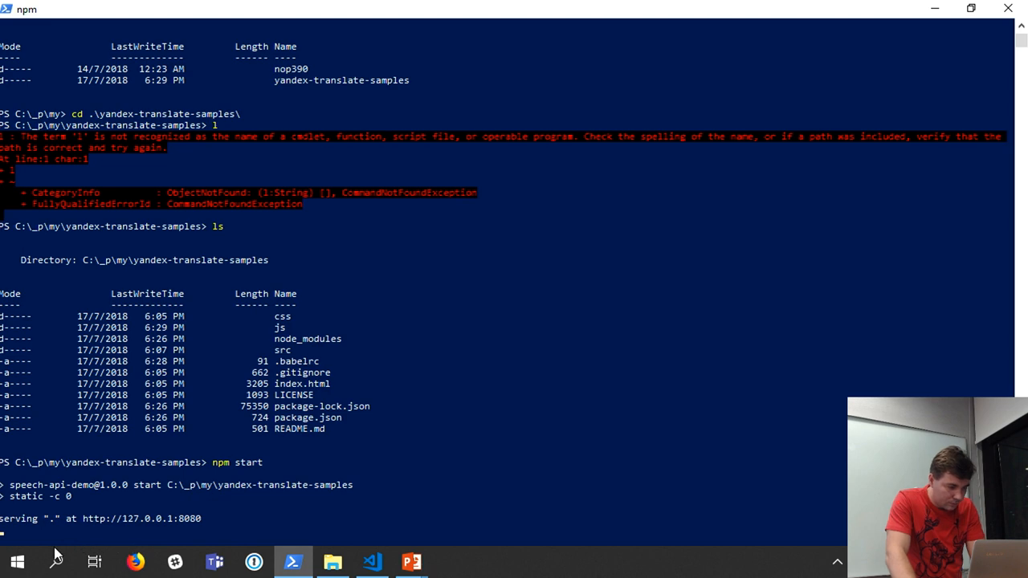
Launch Google Chrome from the Start menu and load localhost:8080
left_click(23, 560)
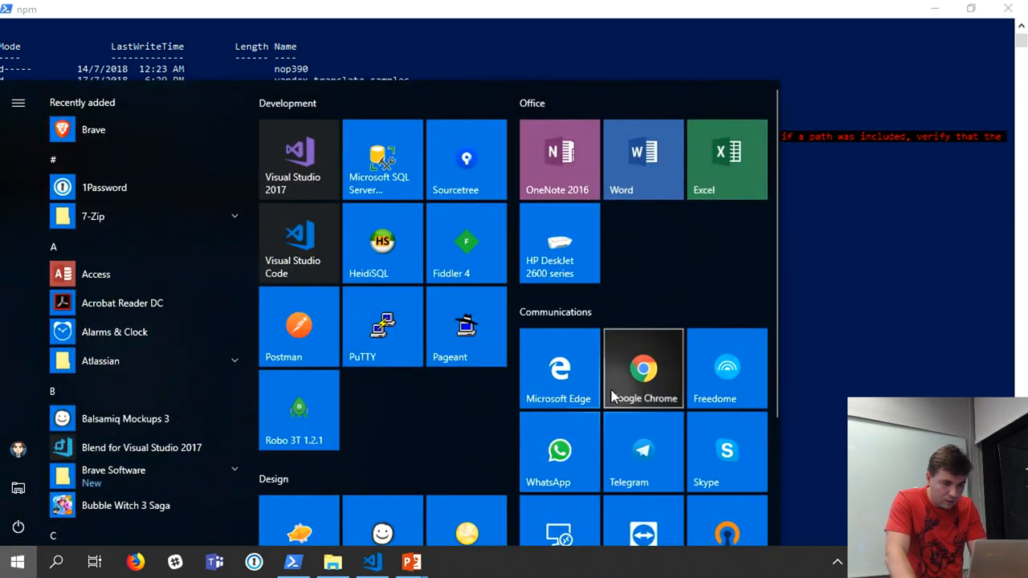
left_click(643, 368)
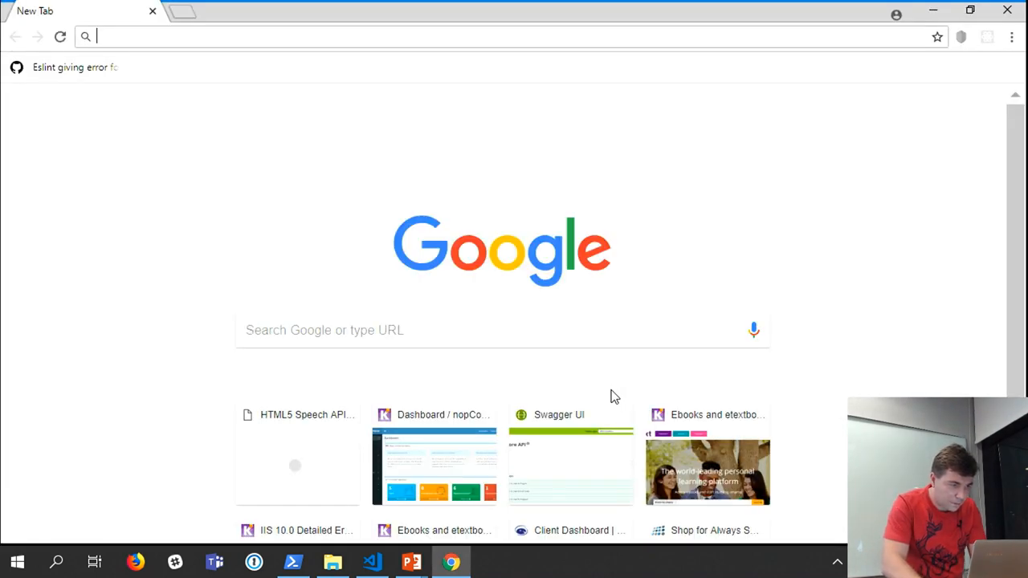
type("дщ")
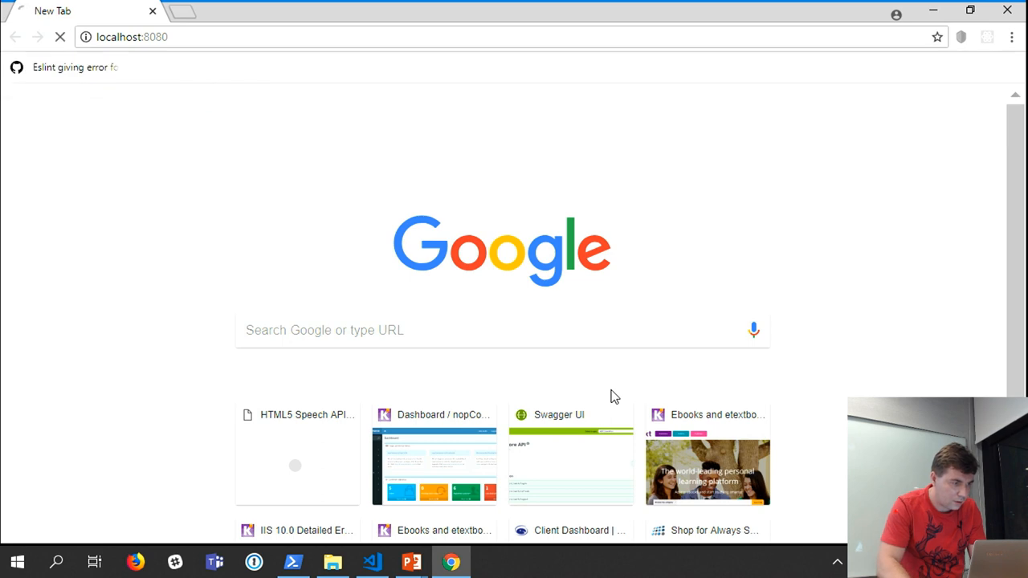
key("alt+tab")
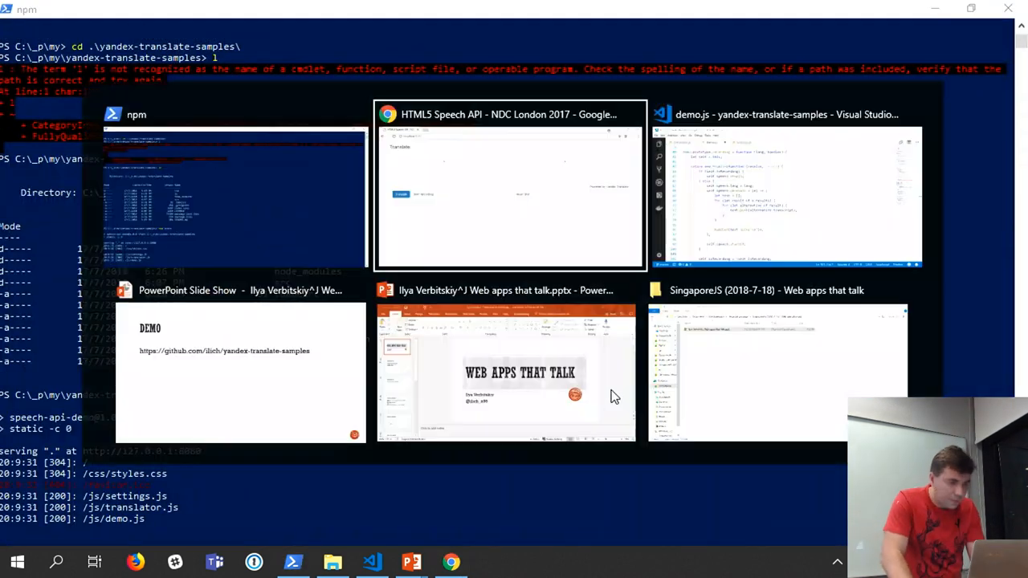
left_click(512, 185)
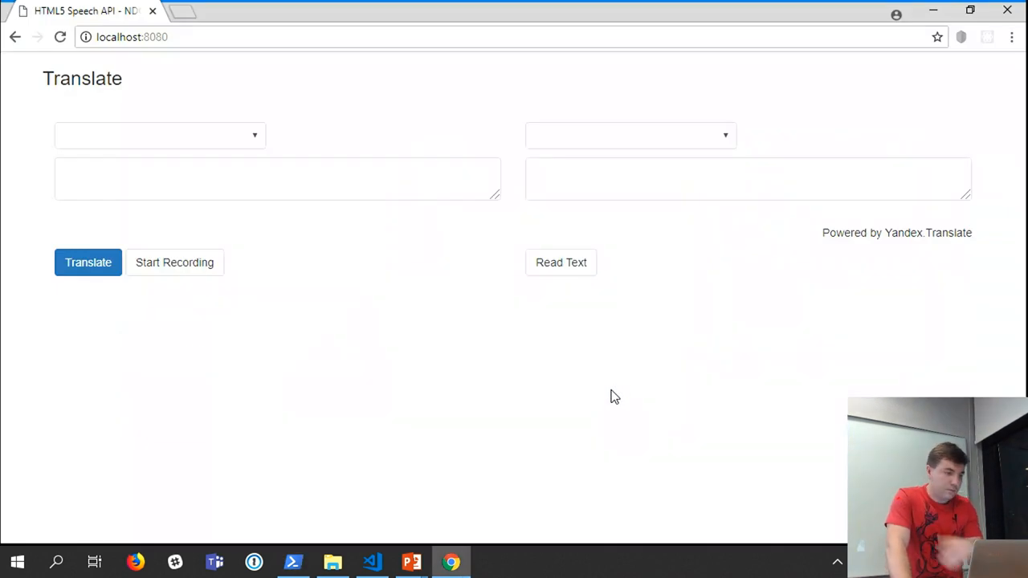
mouse_move(383, 337)
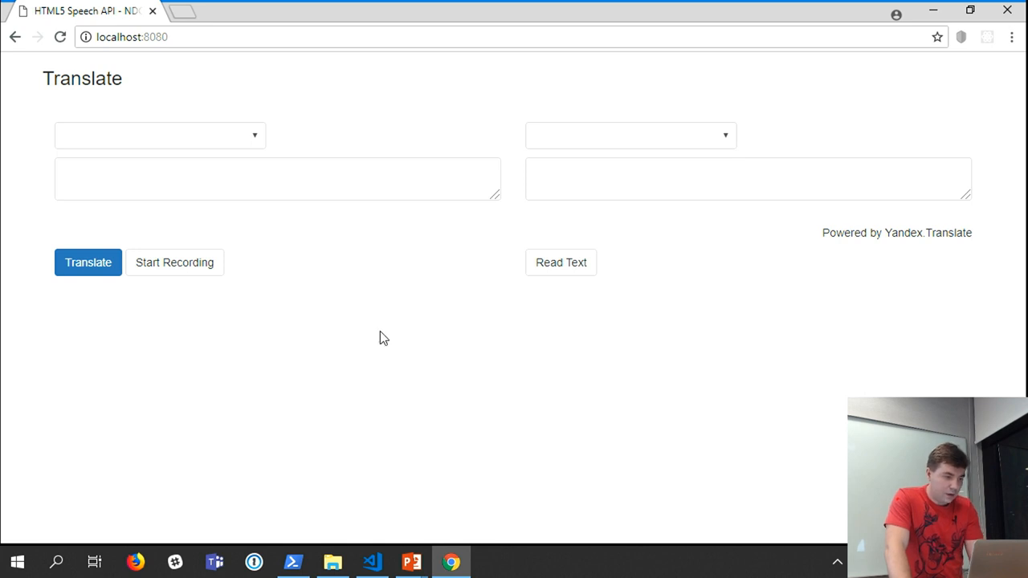
left_click(159, 135)
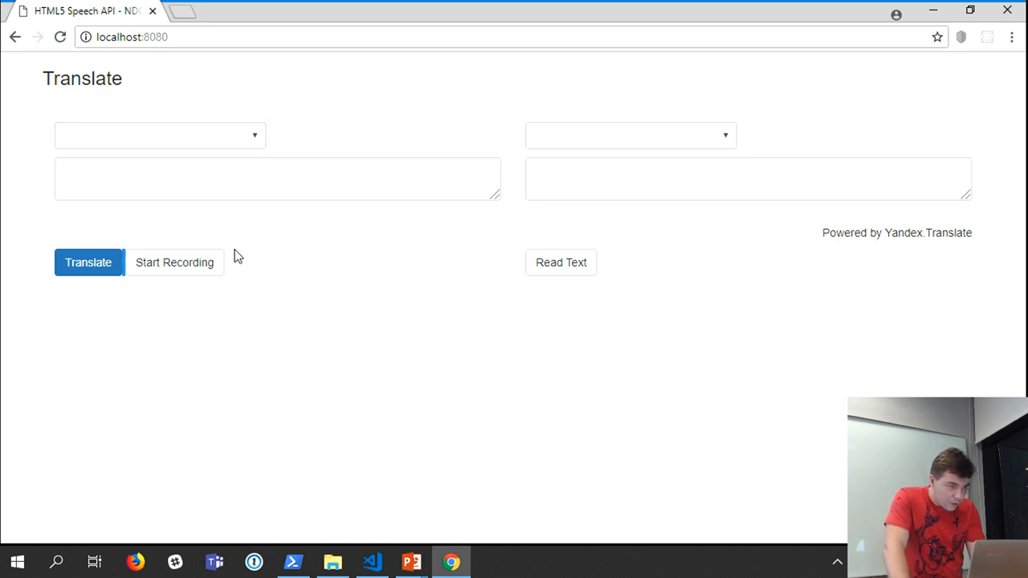
mouse_move(188, 264)
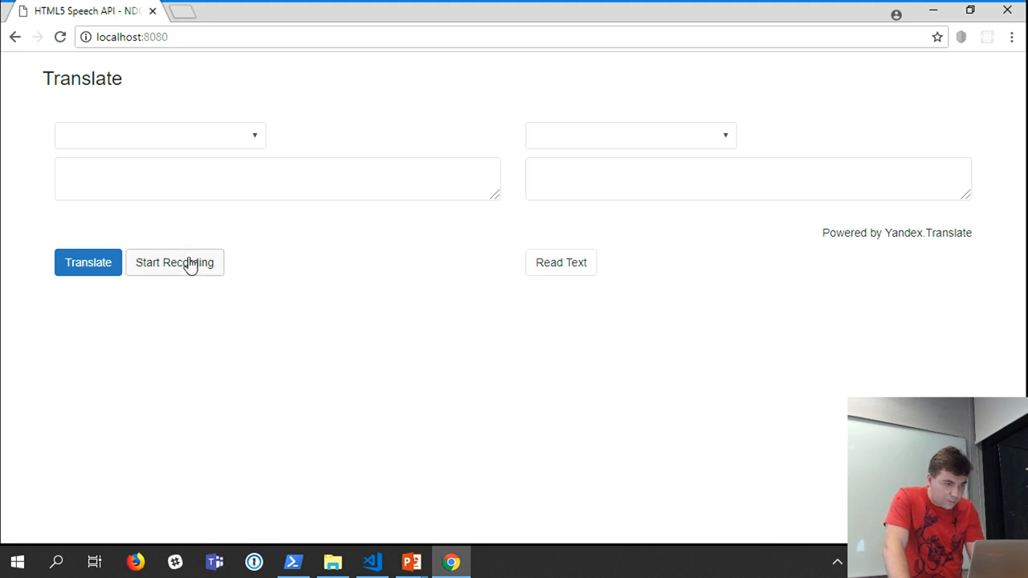
left_click(173, 263)
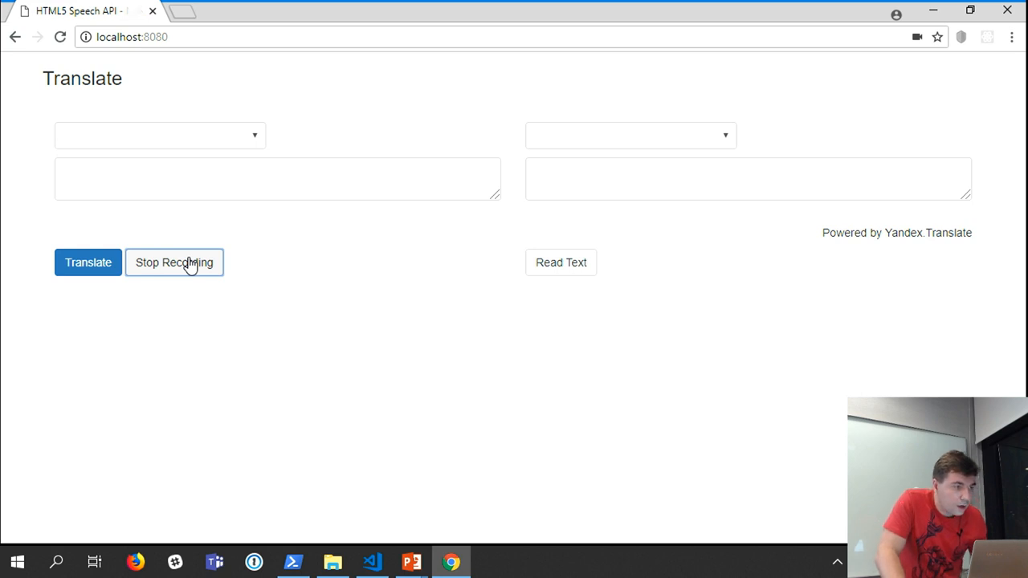
left_click(173, 263)
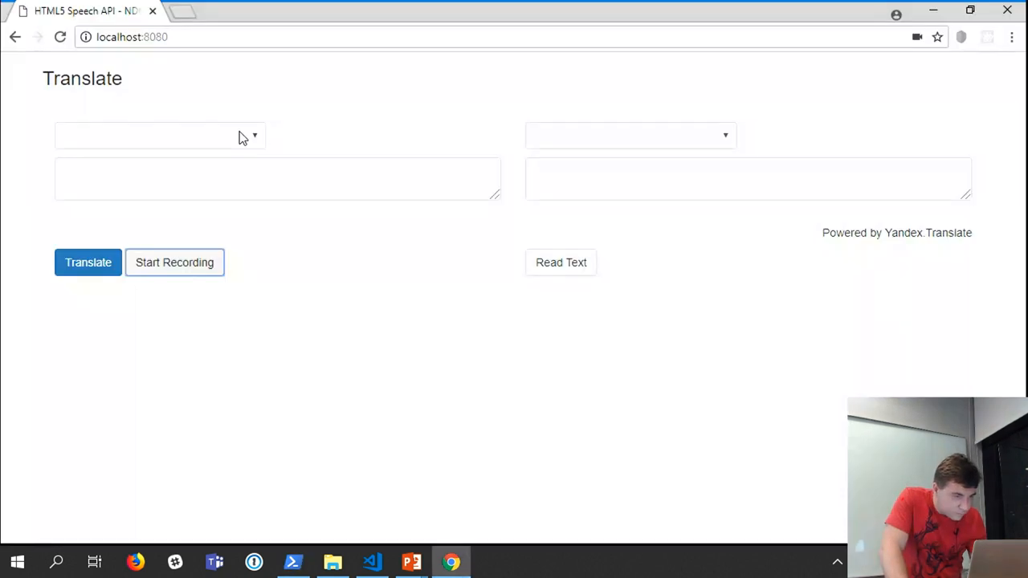
left_click(161, 135)
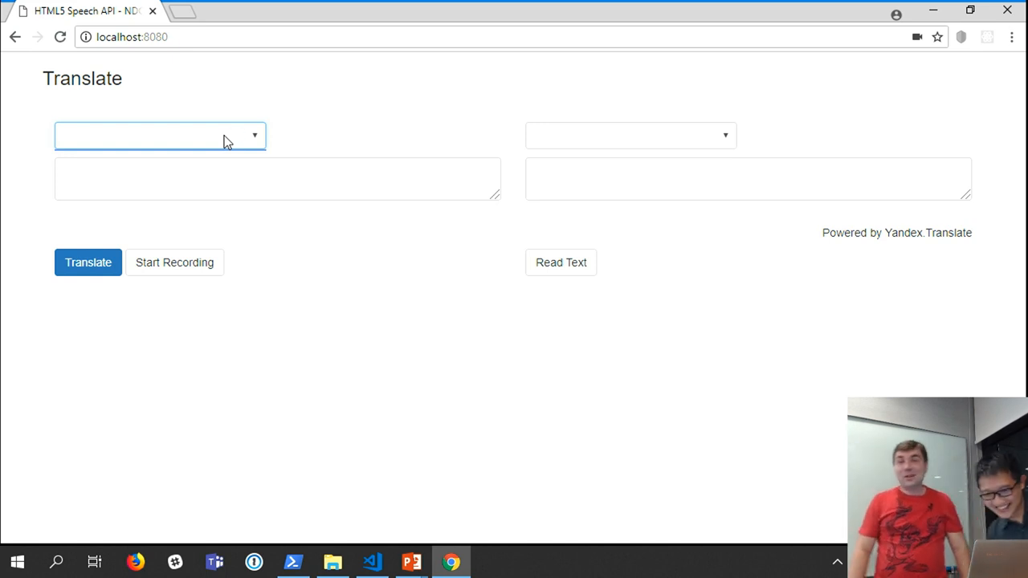
mouse_move(842, 518)
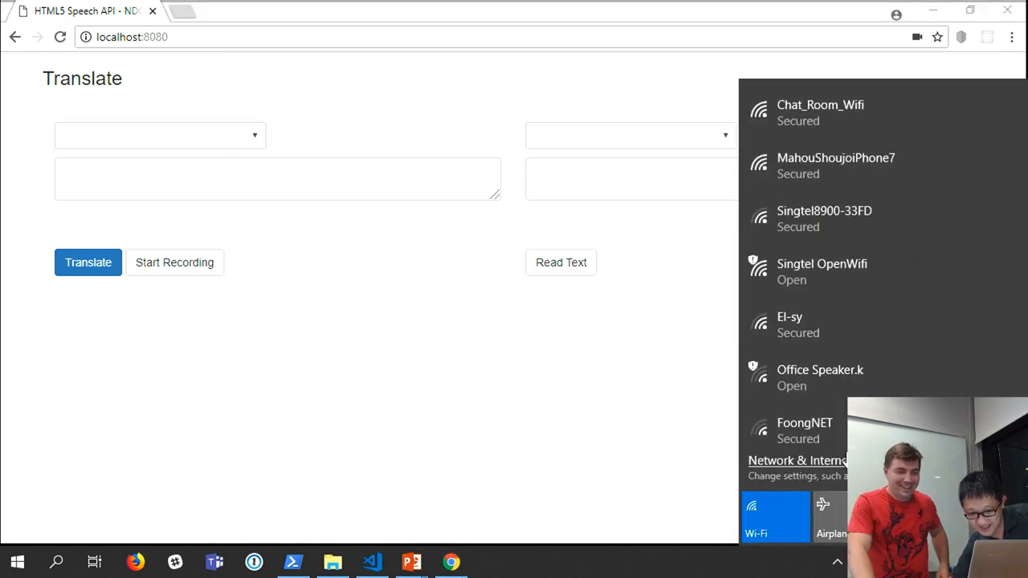
Find Singtel OpenWifi in the Wi-Fi list and connect to it
scroll("down", 3)
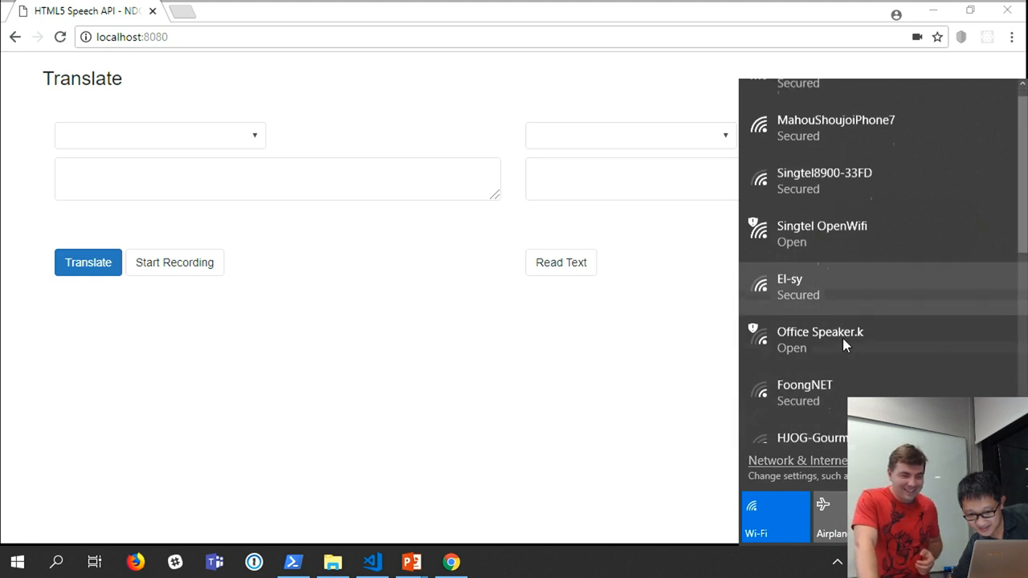
scroll("down", 3)
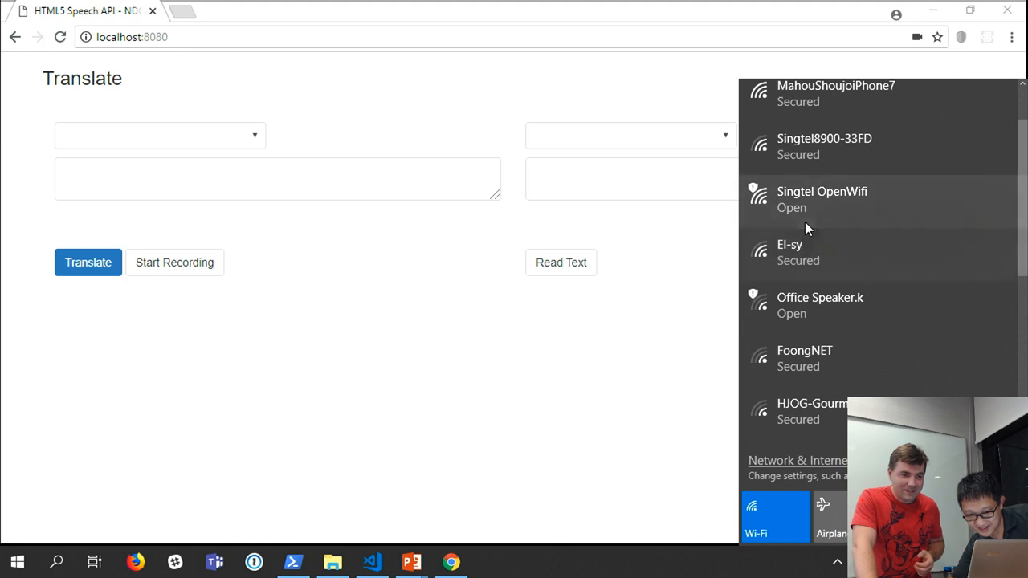
left_click(823, 200)
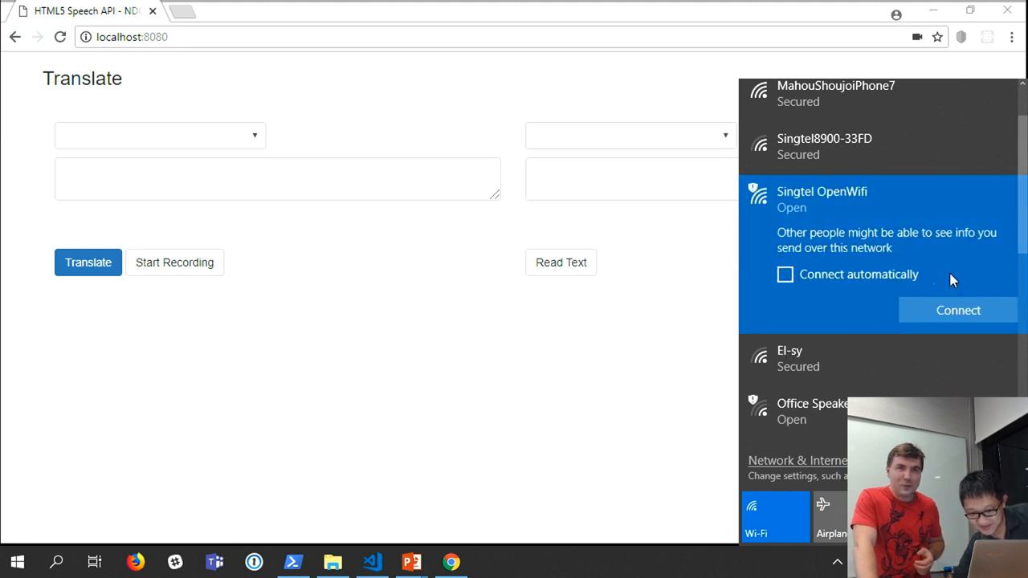
left_click(957, 310)
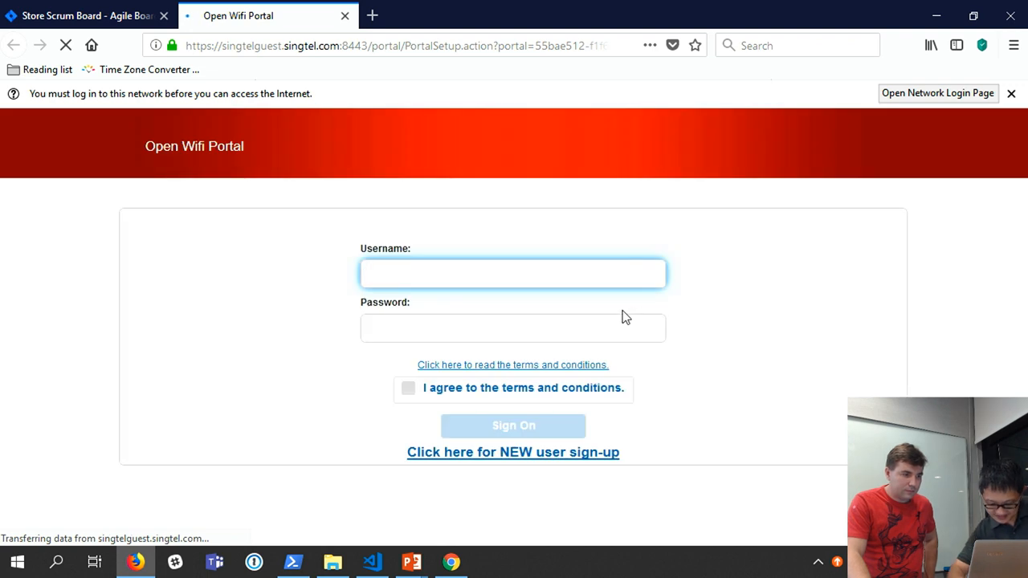
Enter the username z041 and password, and tick the terms-and-conditions agreement
type("z041")
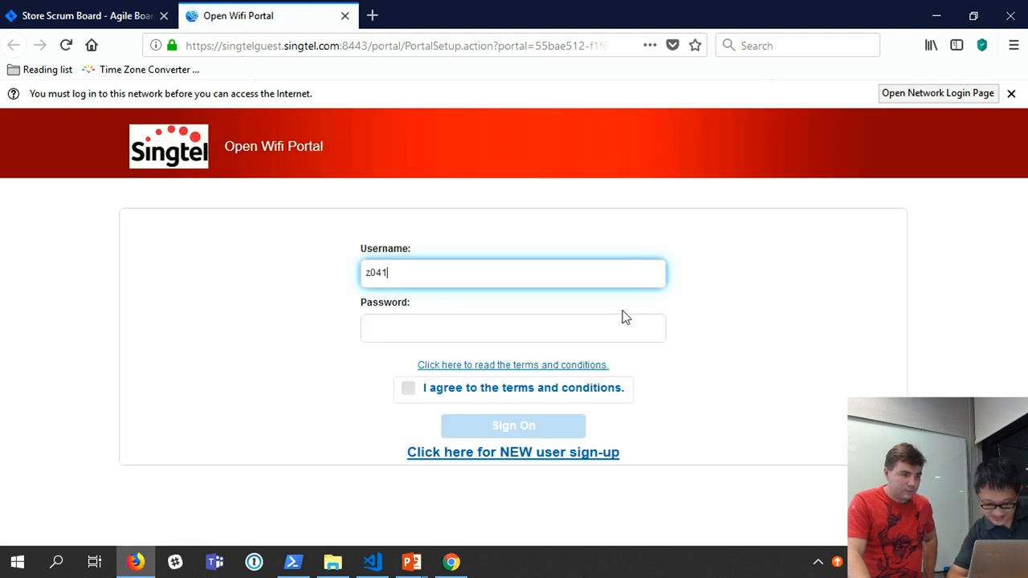
type("•••")
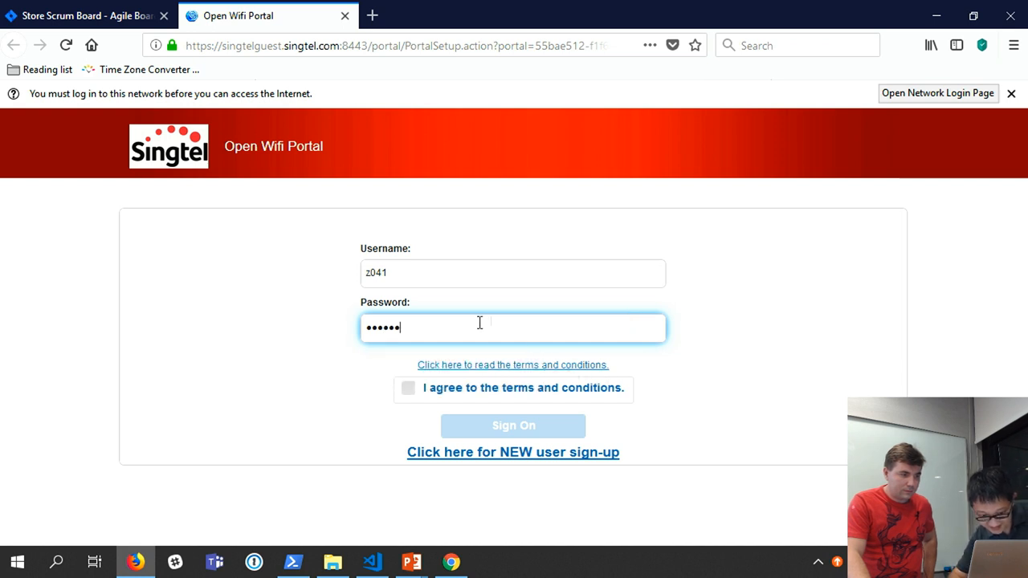
left_click(408, 389)
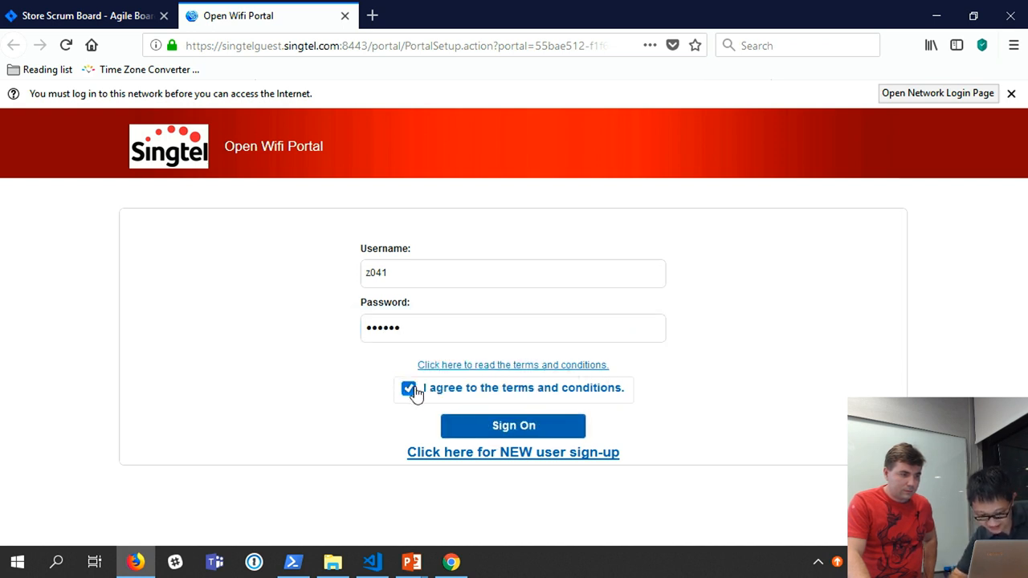
Sign on to the portal, dismiss the login notice and return to the Chrome translate demo
left_click(514, 426)
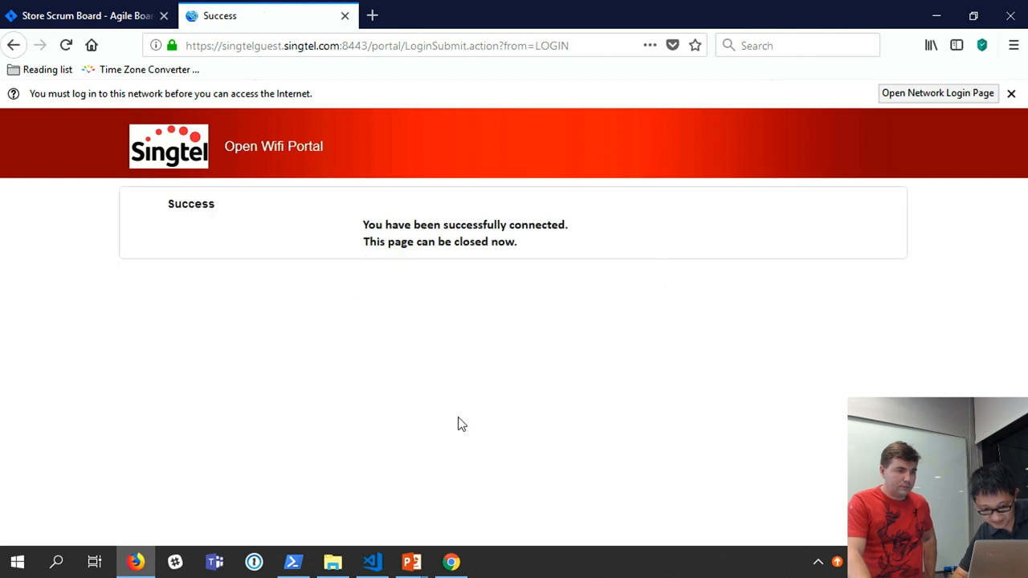
left_click(1013, 93)
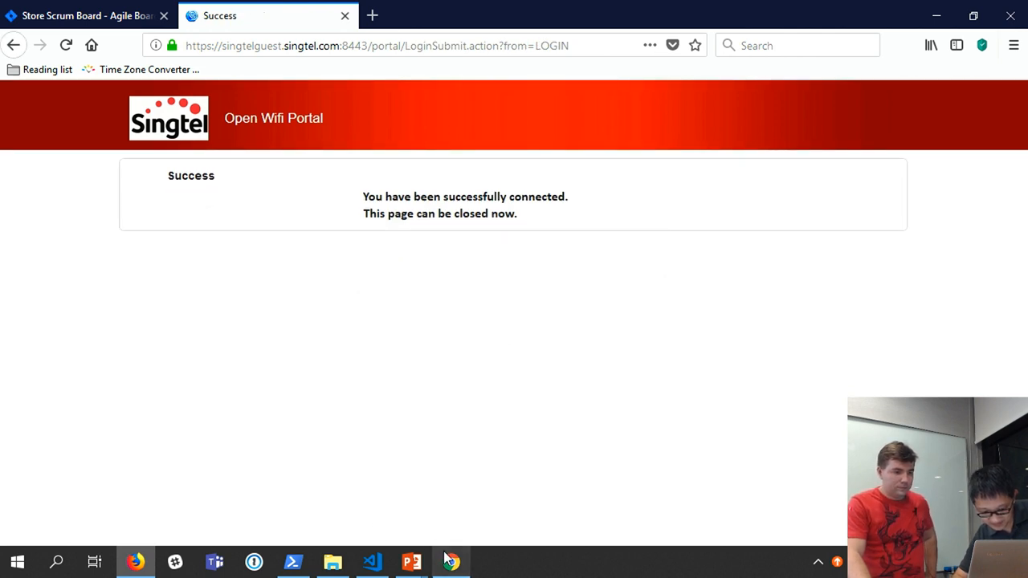
left_click(450, 559)
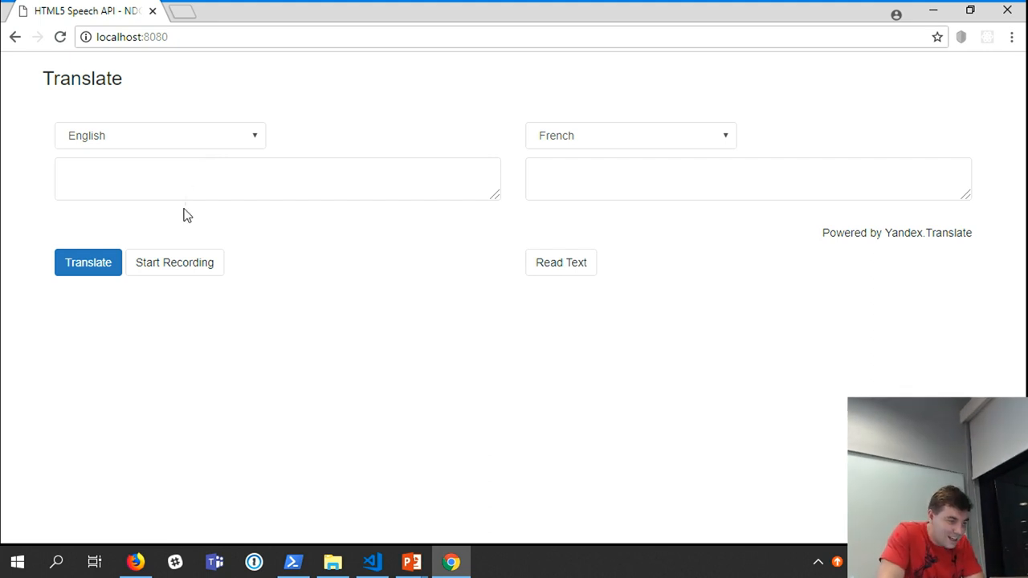
mouse_move(186, 268)
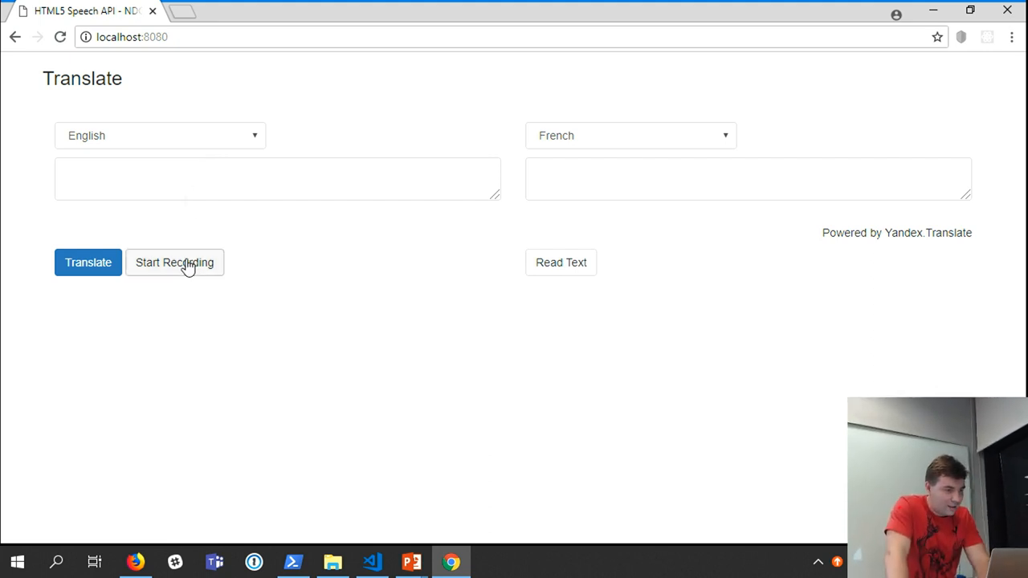
Record 'Hi how are you doing', translate it into Russian and have the translation spoken
left_click(174, 263)
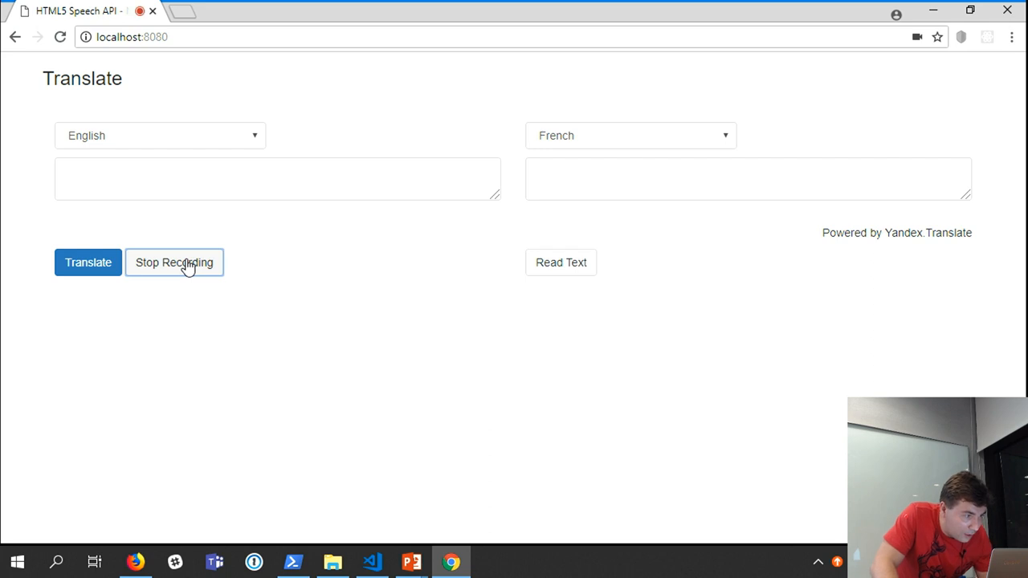
left_click(174, 263)
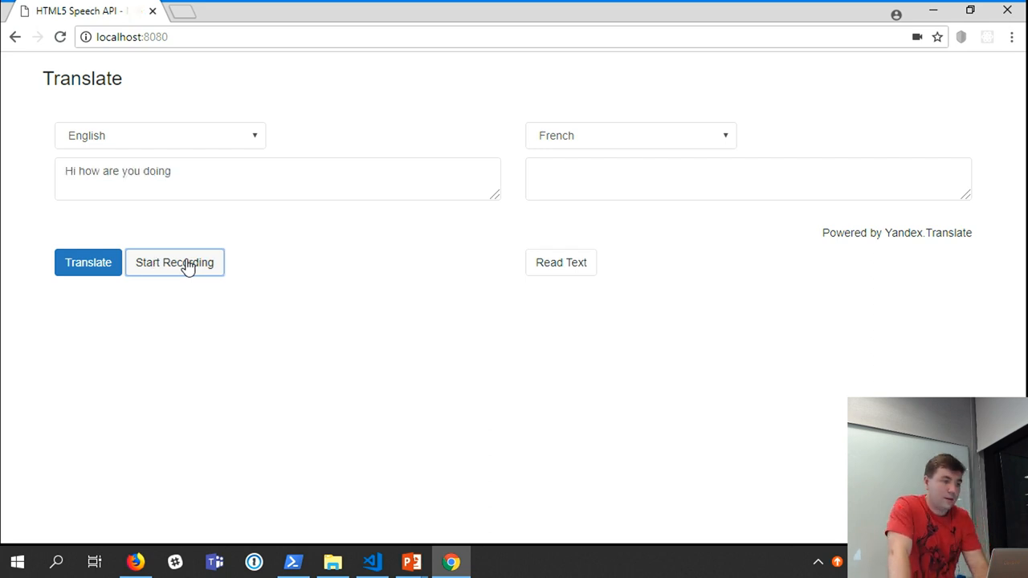
mouse_move(29, 264)
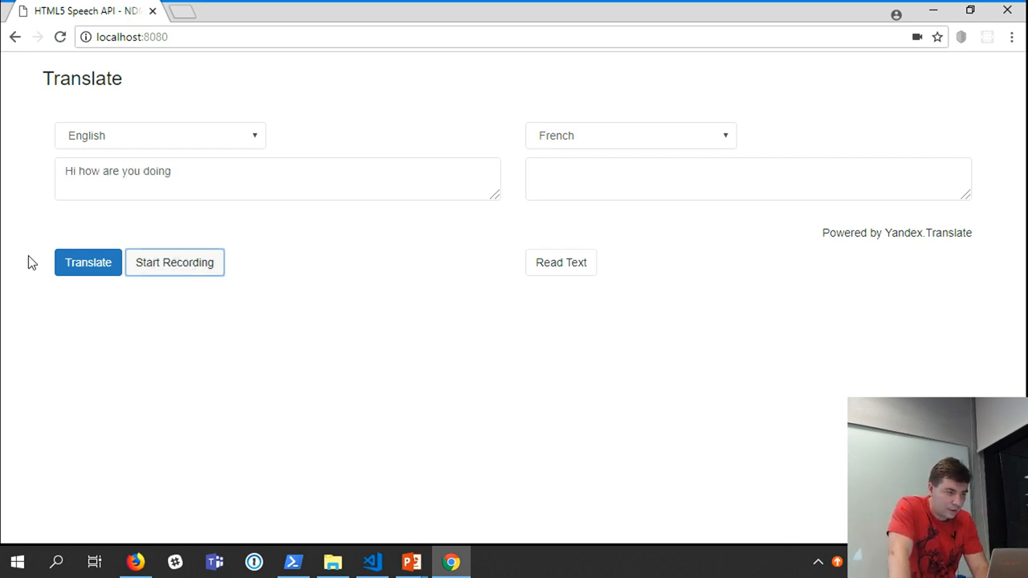
left_click(630, 135)
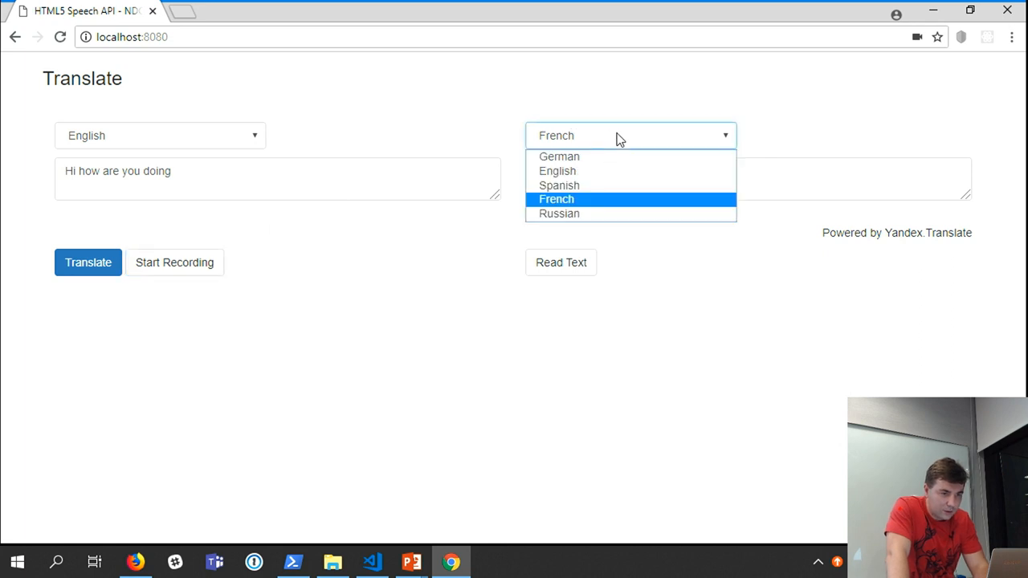
left_click(556, 199)
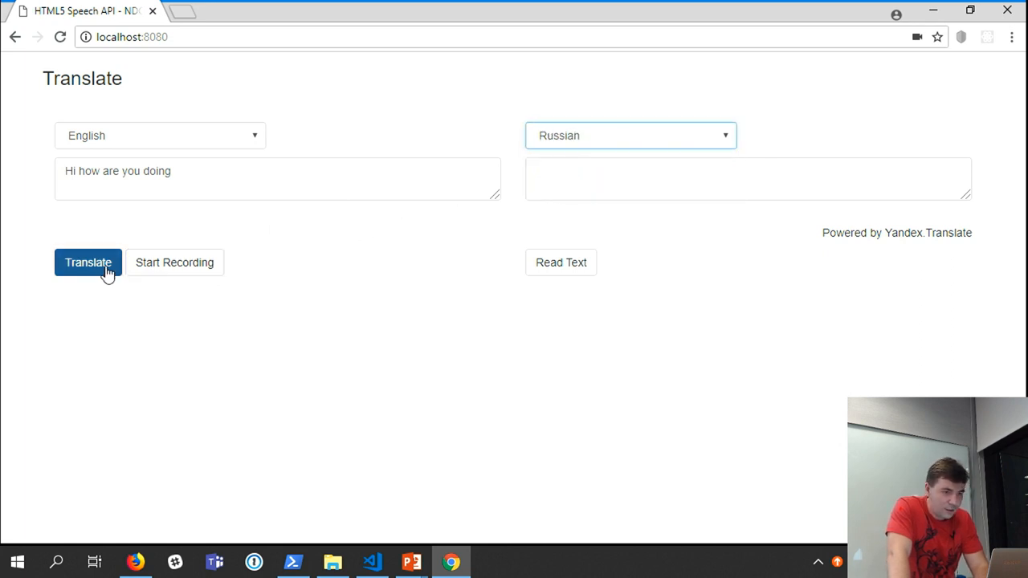
left_click(88, 264)
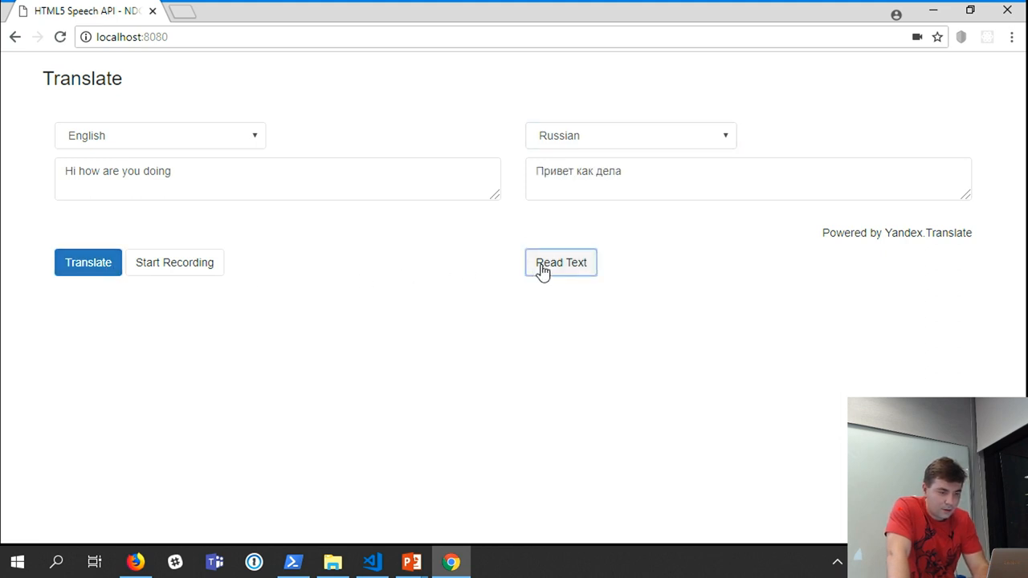
left_click(560, 264)
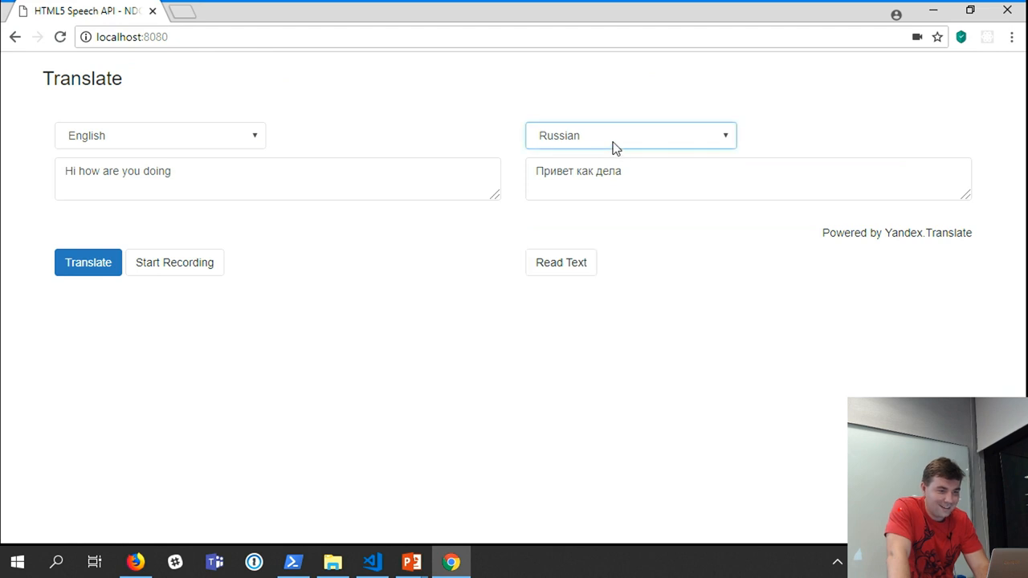
Switch the target language to French and translate the sentence again
left_click(629, 135)
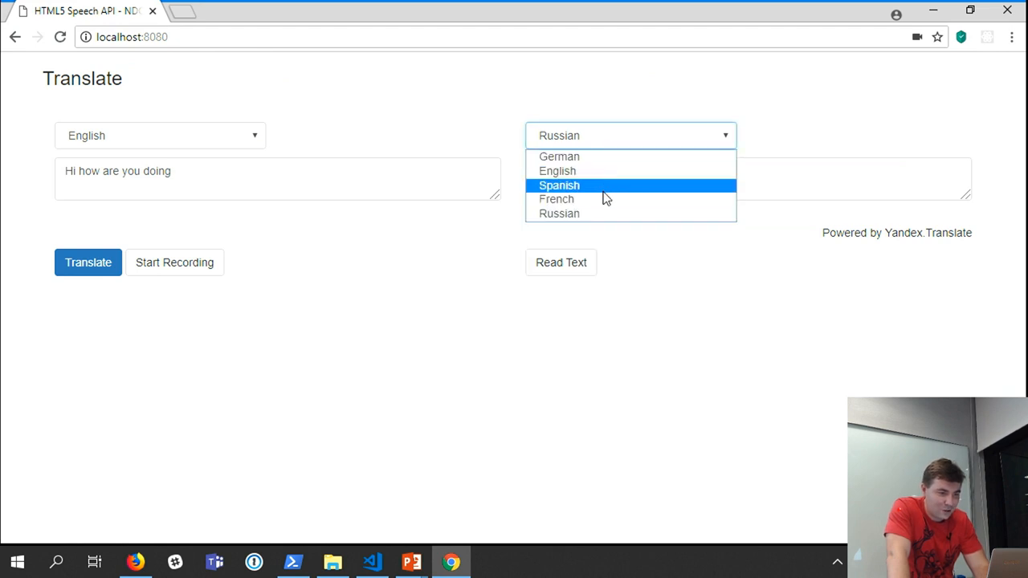
left_click(556, 199)
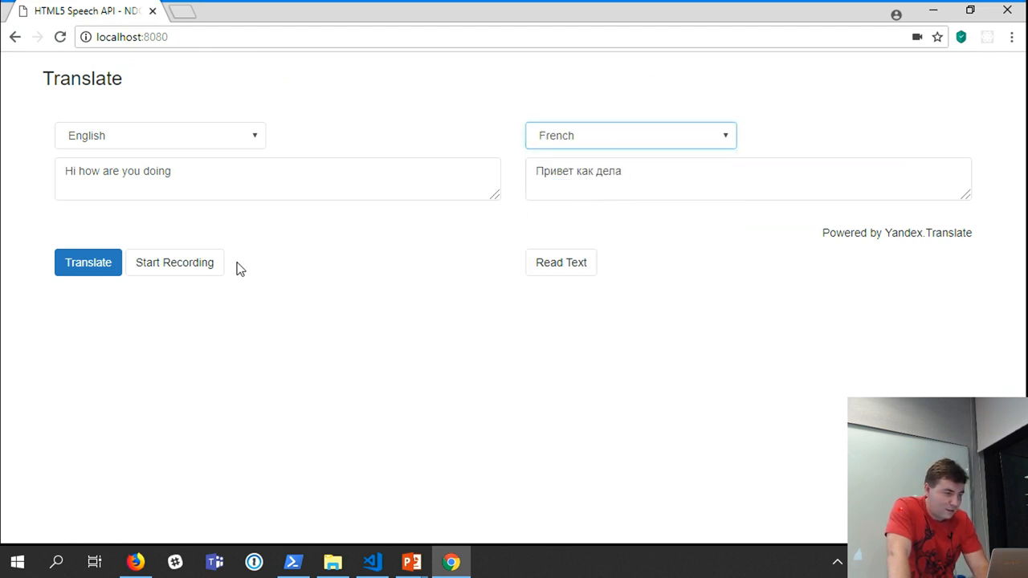
left_click(87, 262)
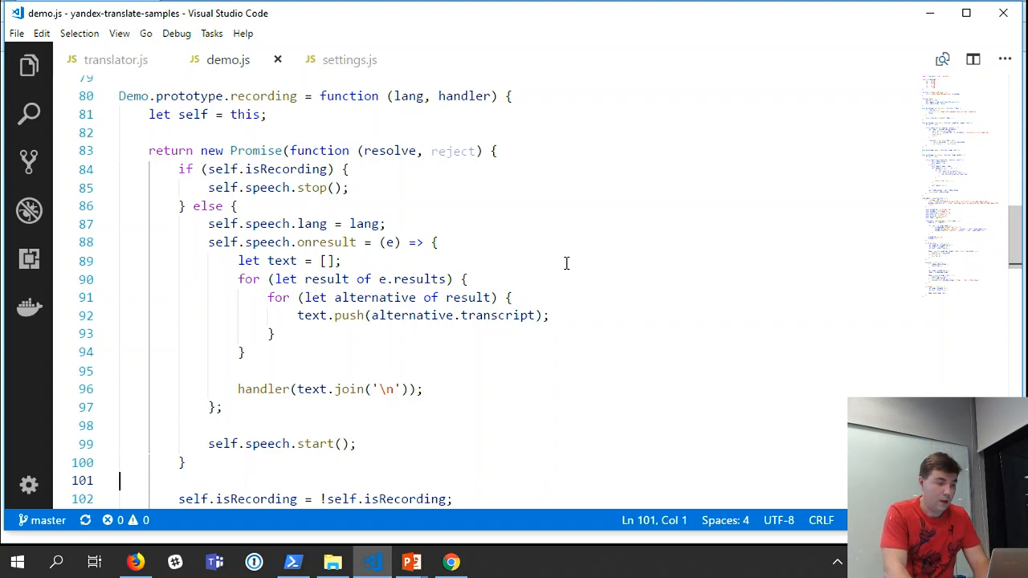
mouse_move(190, 97)
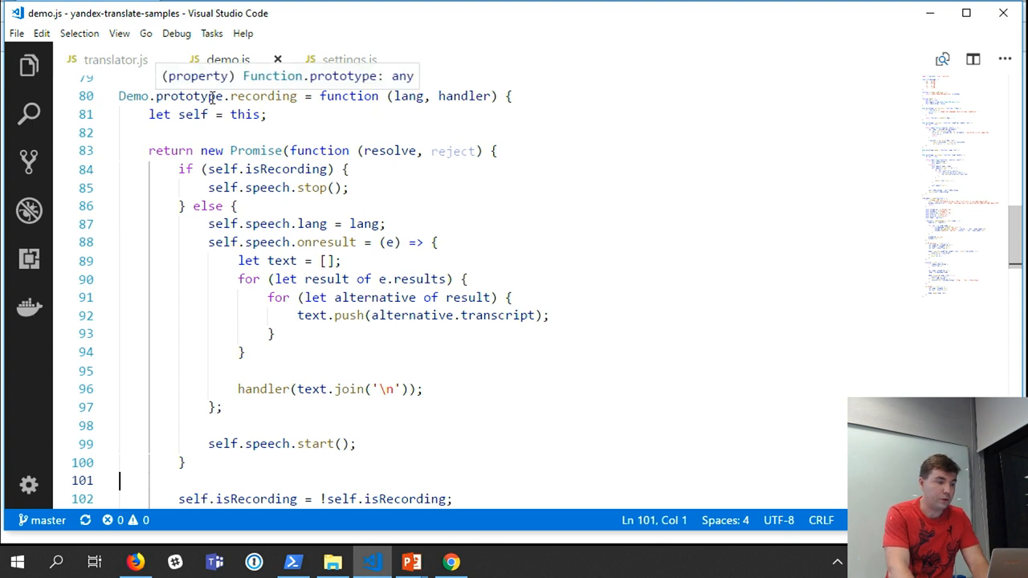
mouse_move(370, 223)
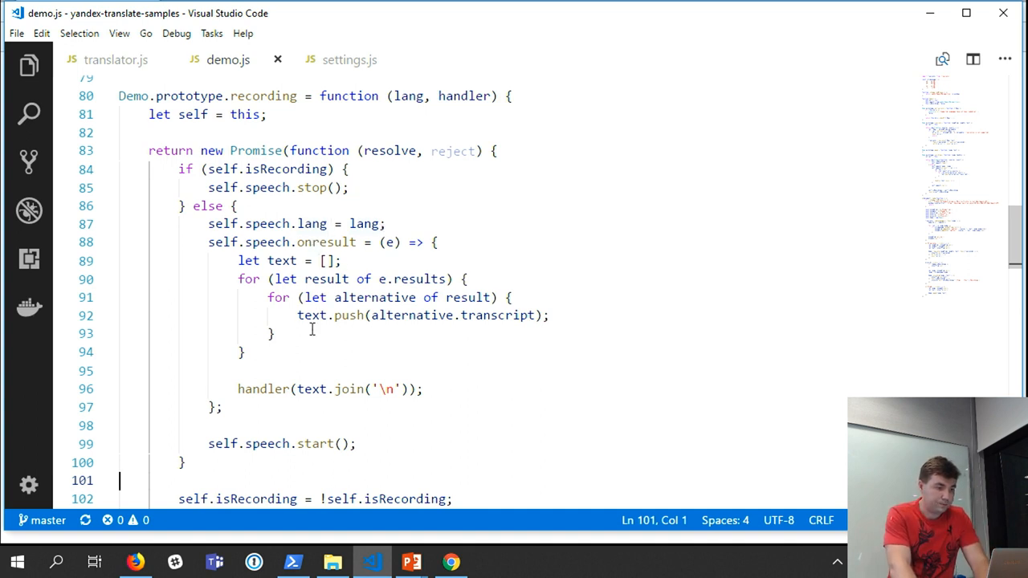
mouse_move(363, 243)
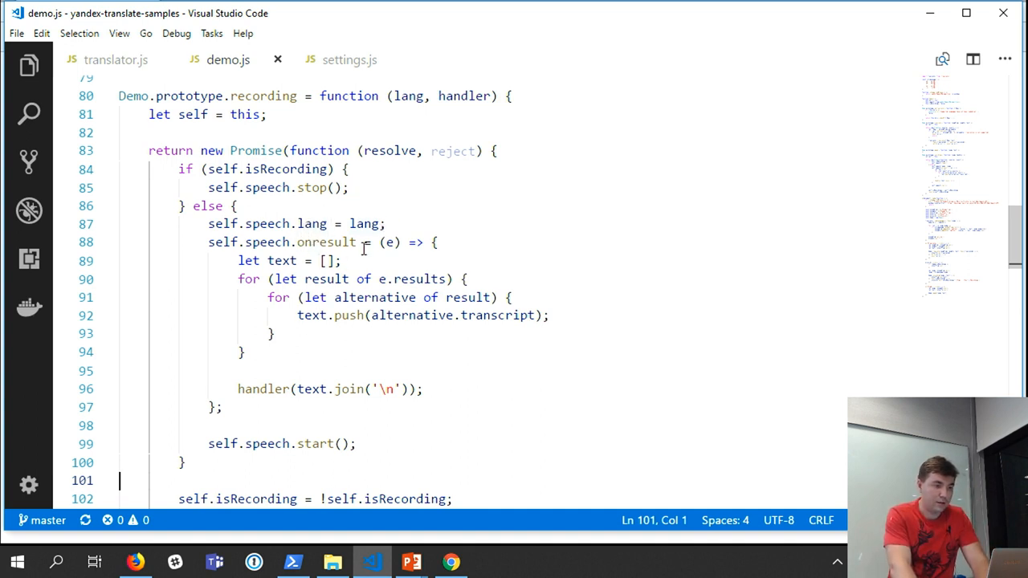
mouse_move(341, 237)
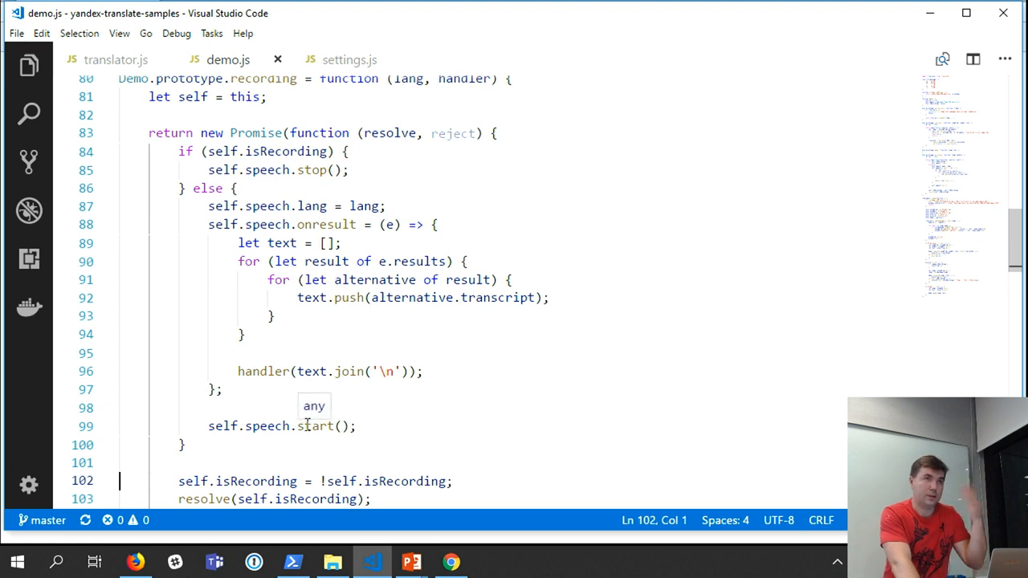
mouse_move(253, 260)
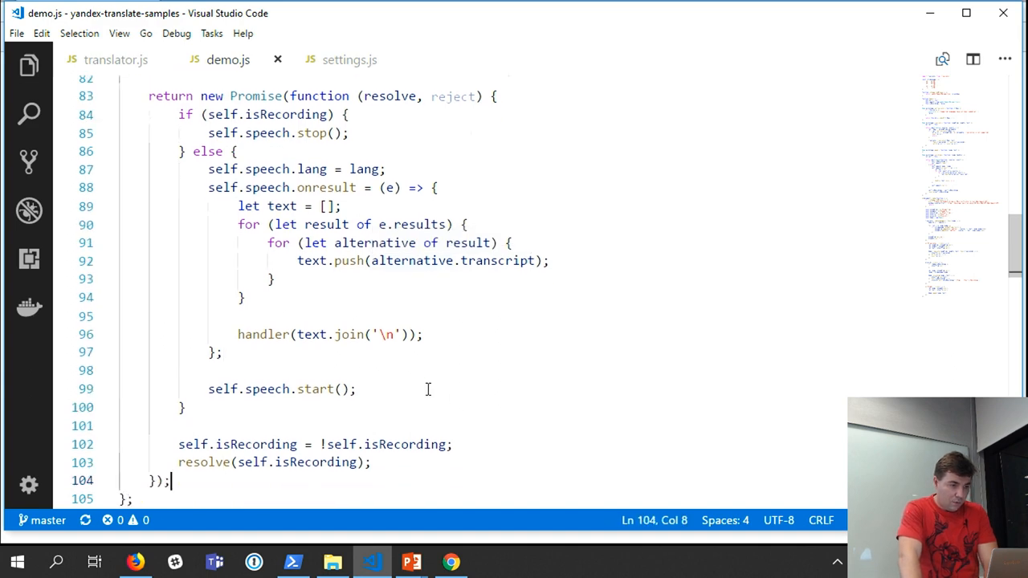
Scroll through the supported-languages and canTranslate code, then fold the translate function
scroll("down", 3)
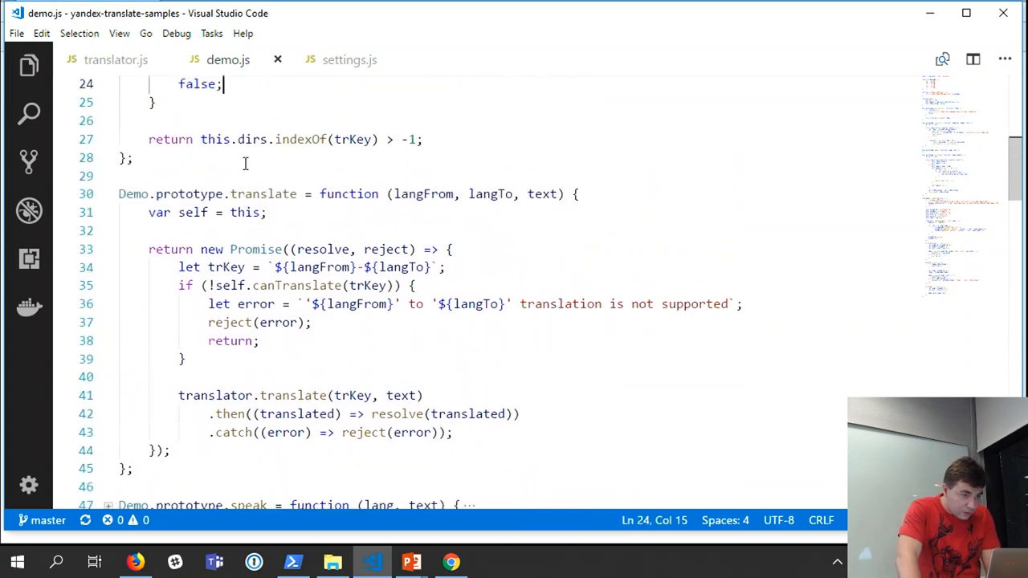
mouse_move(320, 249)
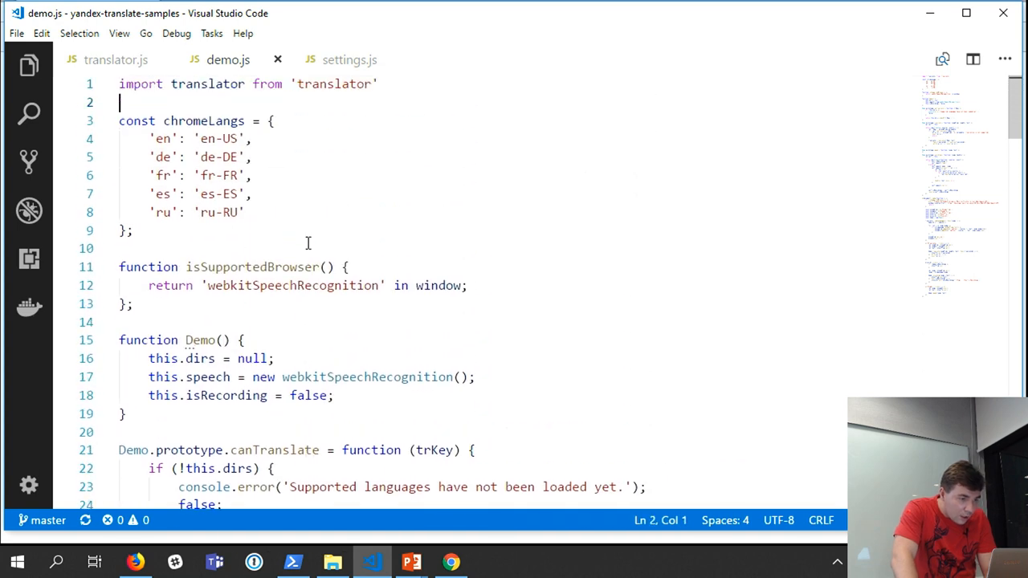
scroll("down", 3)
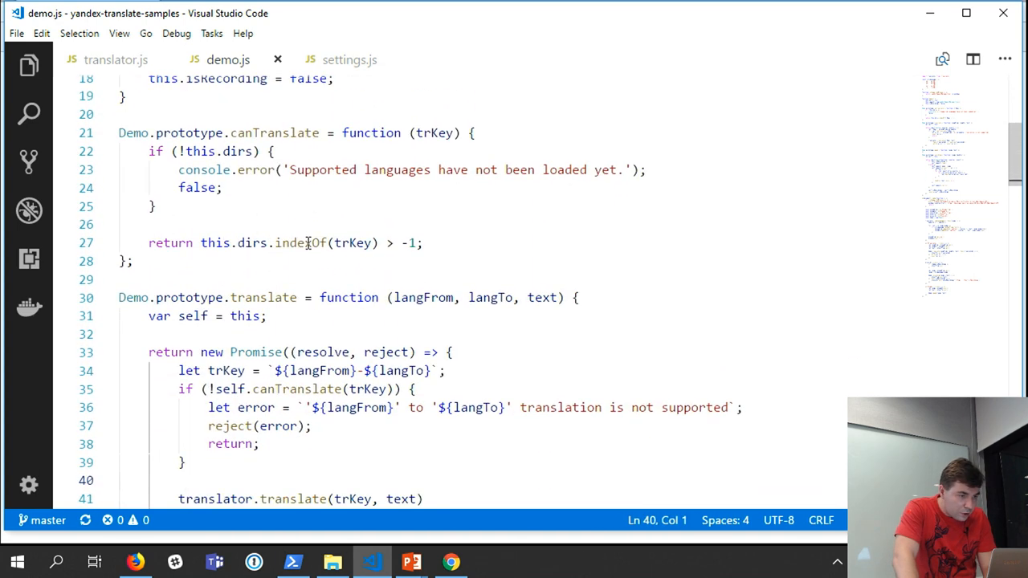
mouse_move(110, 142)
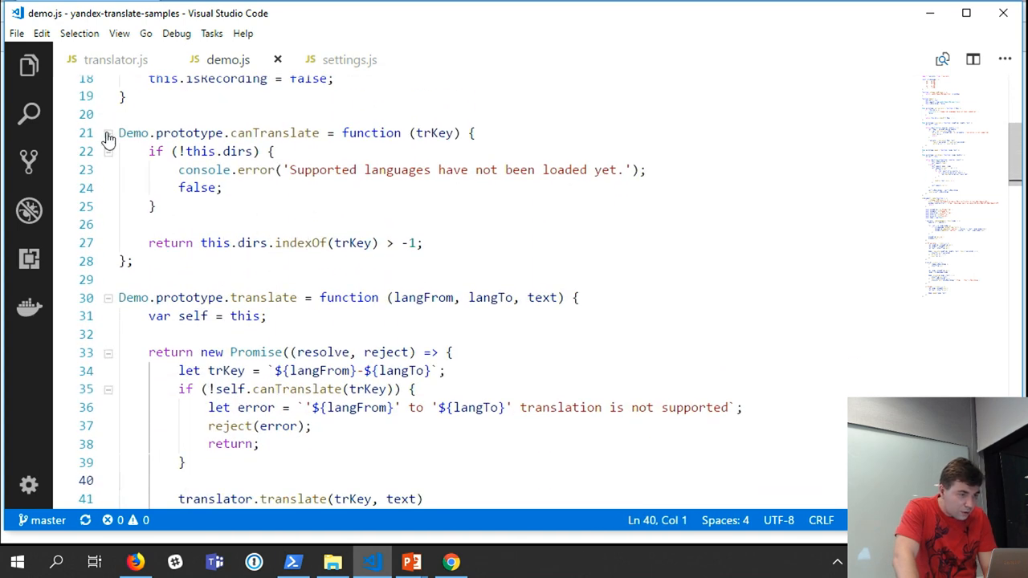
left_click(109, 132)
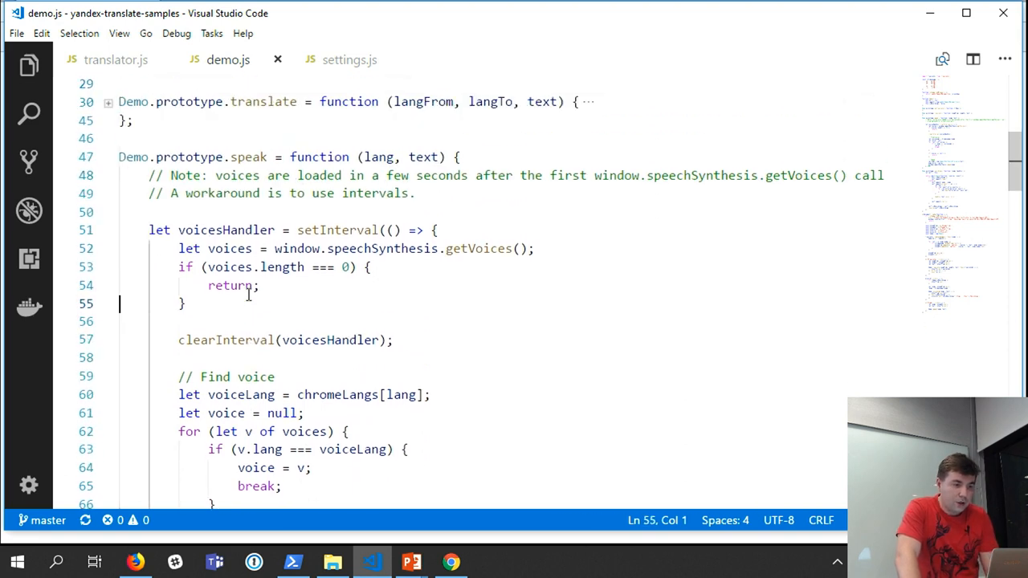
Point out the no-voices early return, the window.getVoices lookup and the utterance-speaking code in speak
double_click(383, 248)
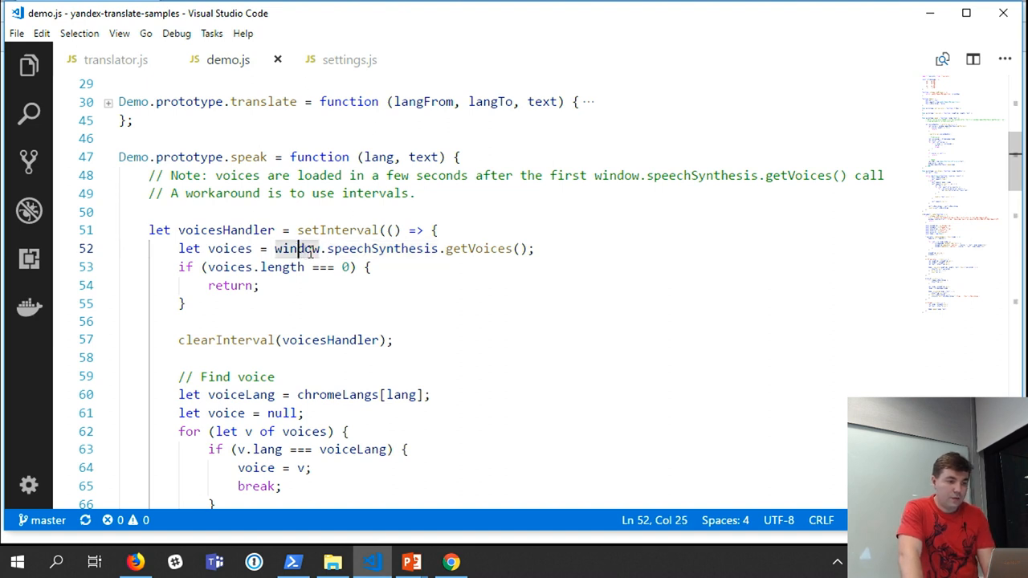
left_click_drag(275, 248, 527, 247)
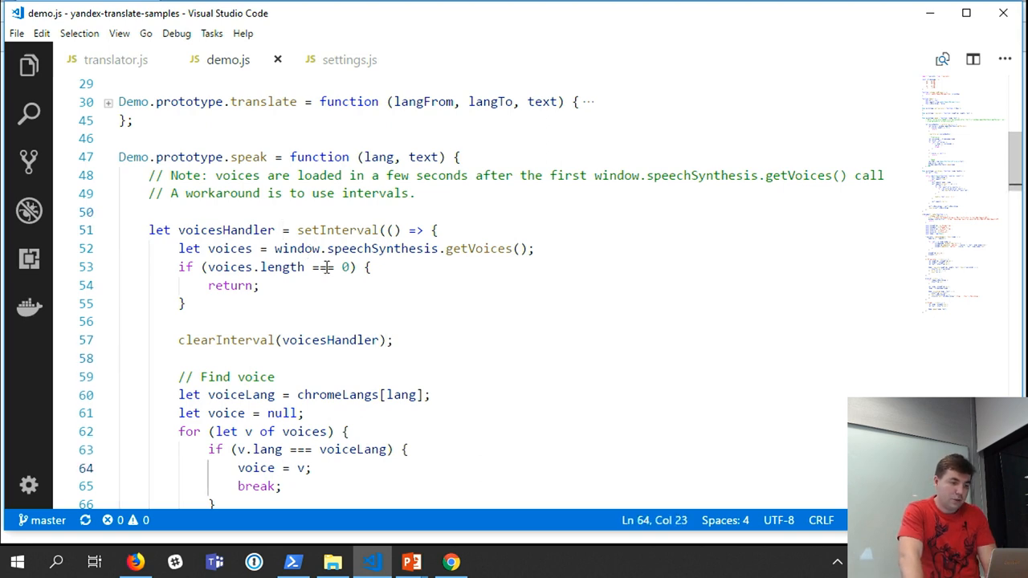
left_click(280, 480)
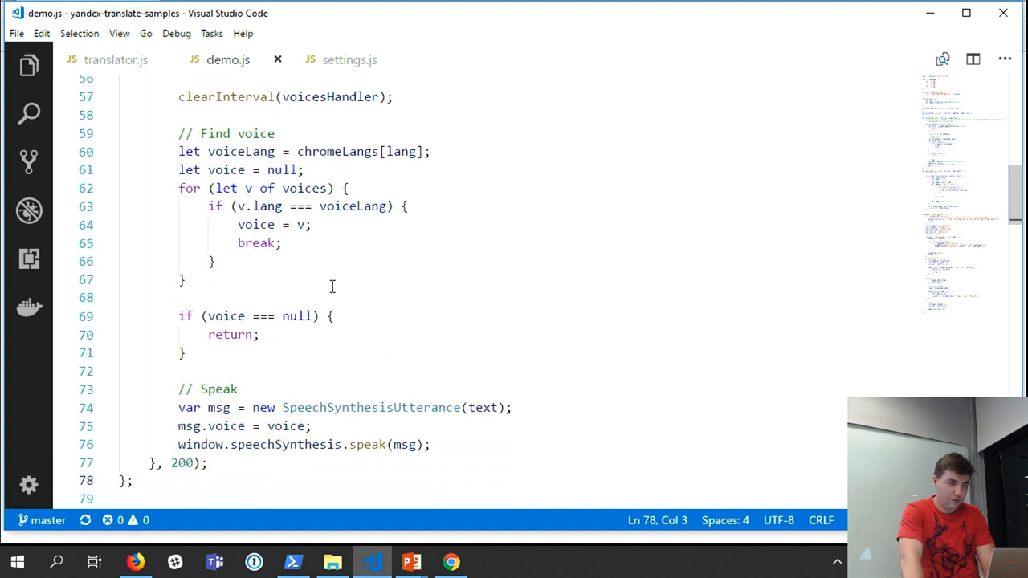
mouse_move(298, 426)
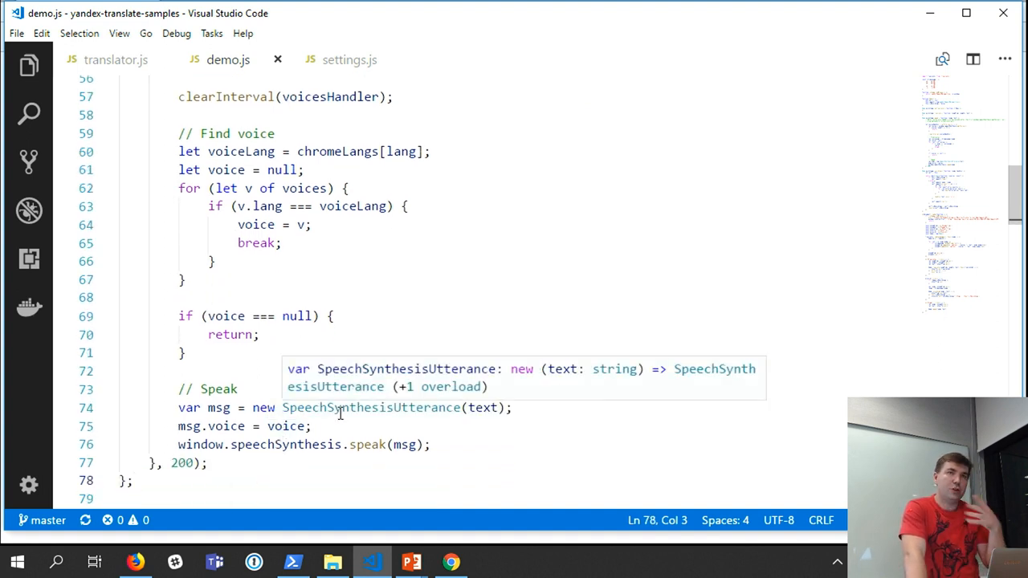
mouse_move(464, 402)
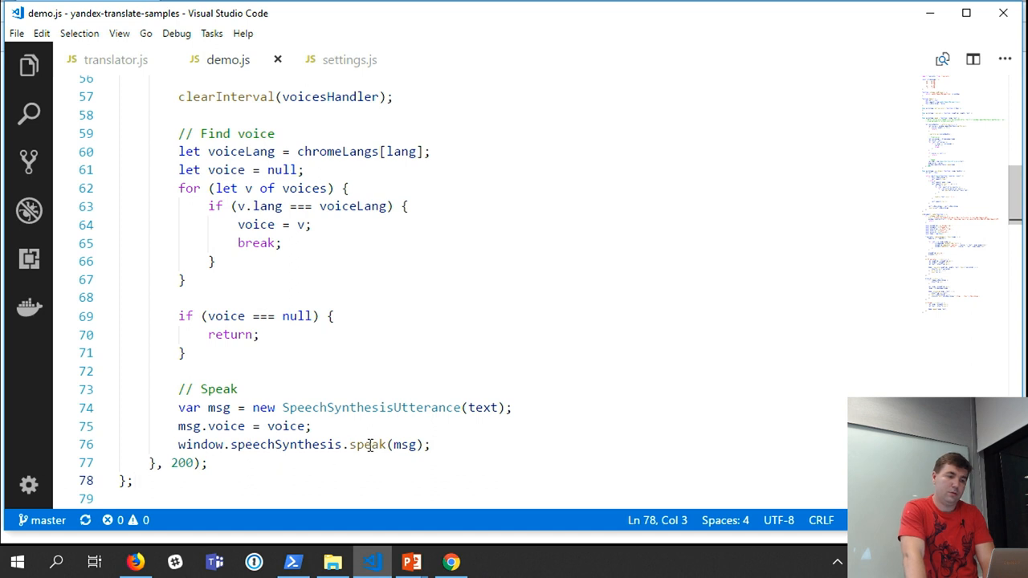
mouse_move(369, 443)
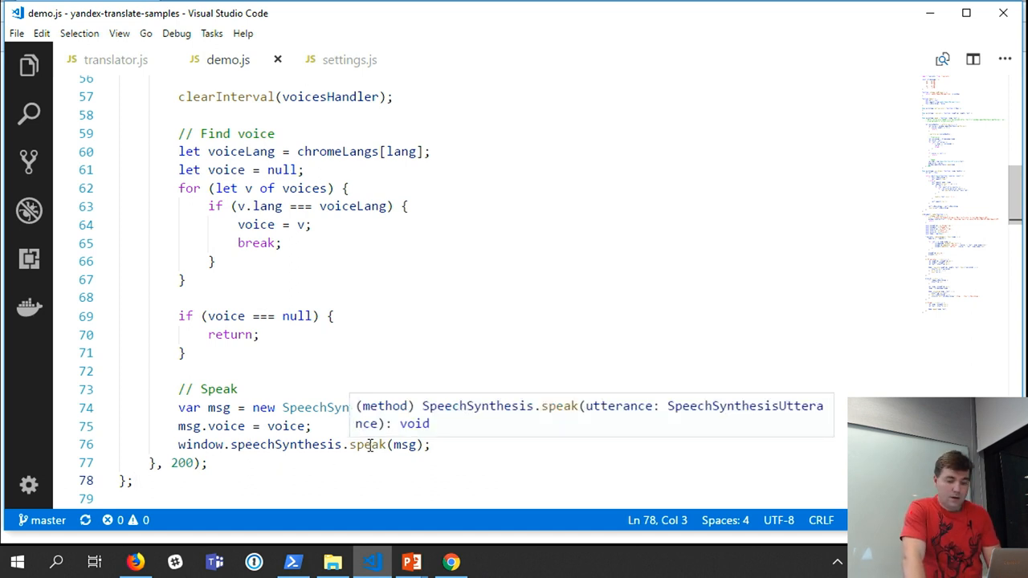
key("alt+tab")
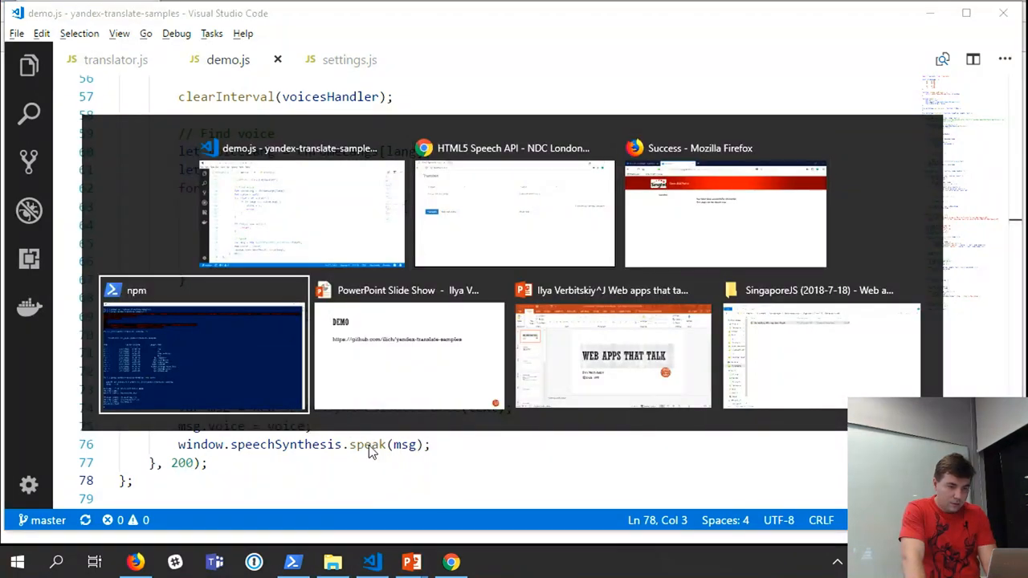
Switch to the Web Apps That Talk PowerPoint deck and browse its slide thumbnails
left_click(614, 354)
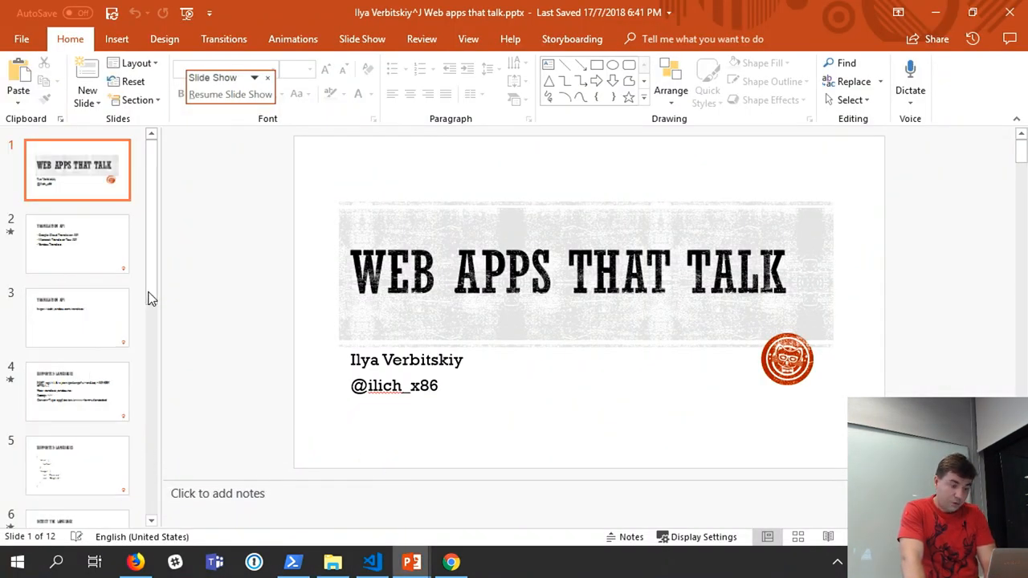
scroll("down", 3)
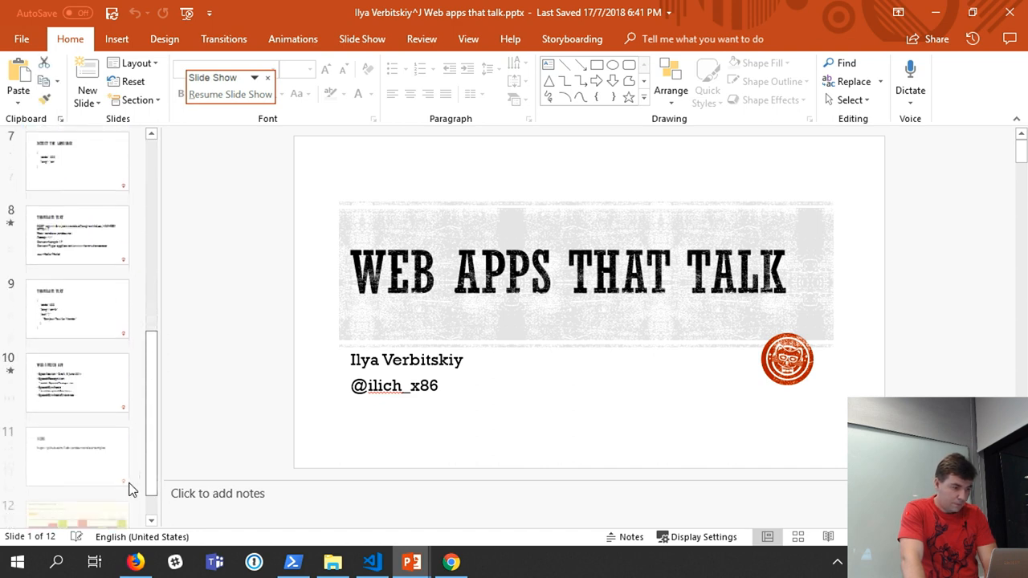